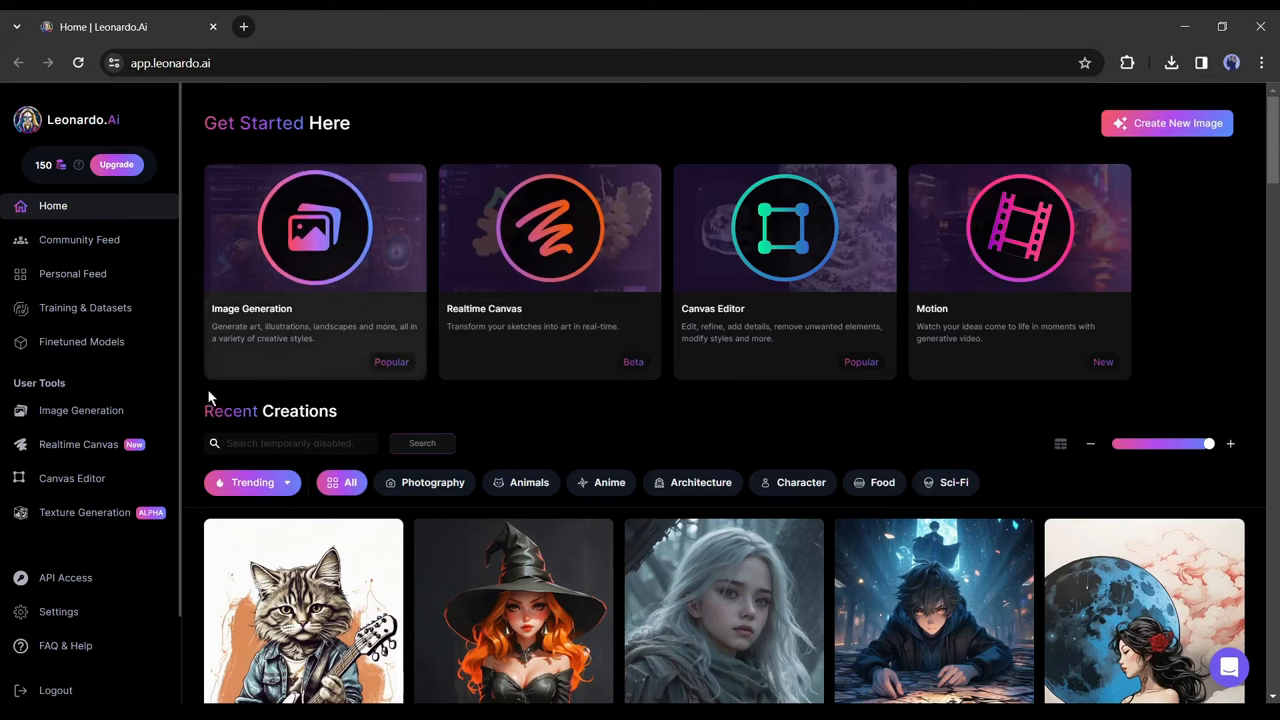
Open the Image Generation tool and list the available finetuned models
click(314, 228)
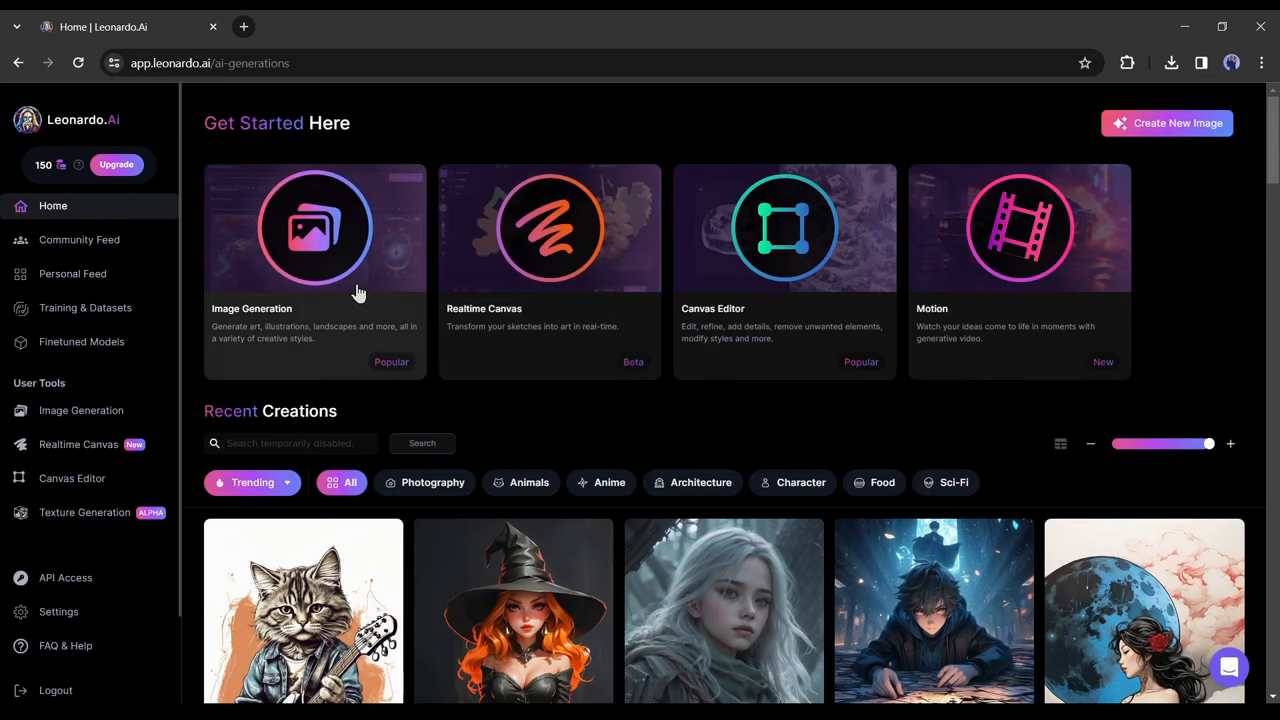
click(314, 230)
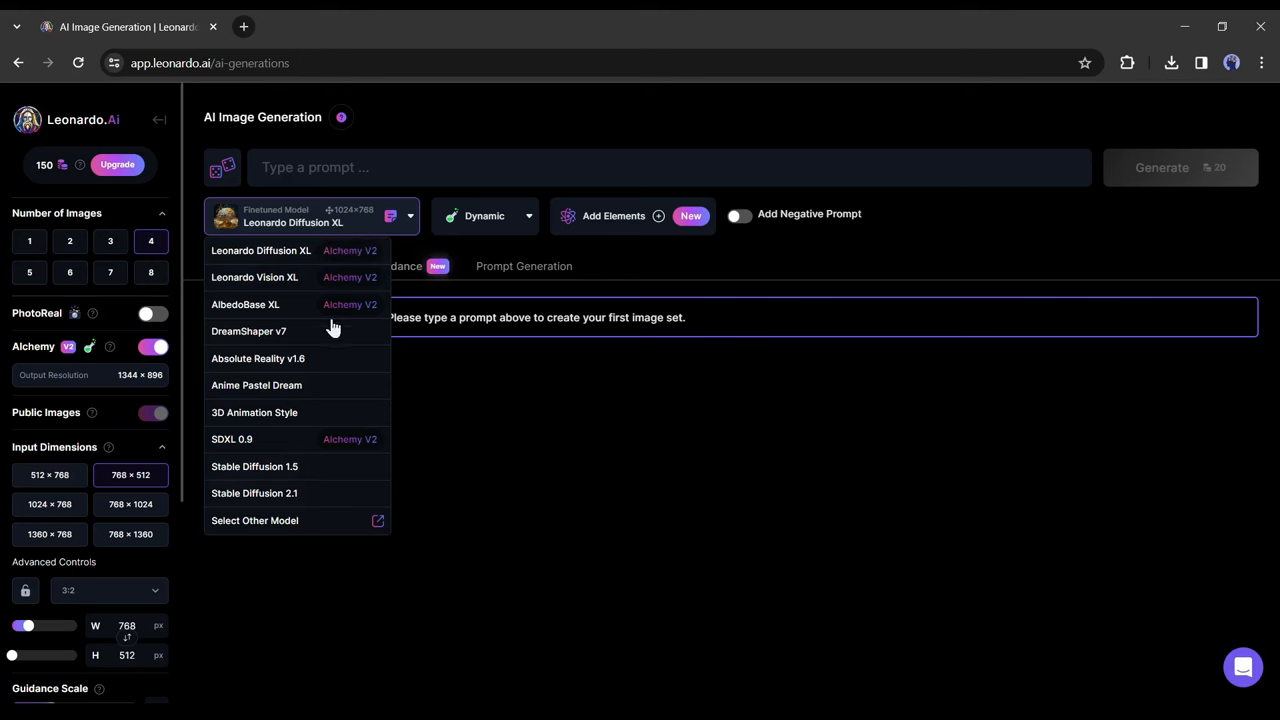
mouse_move(272, 312)
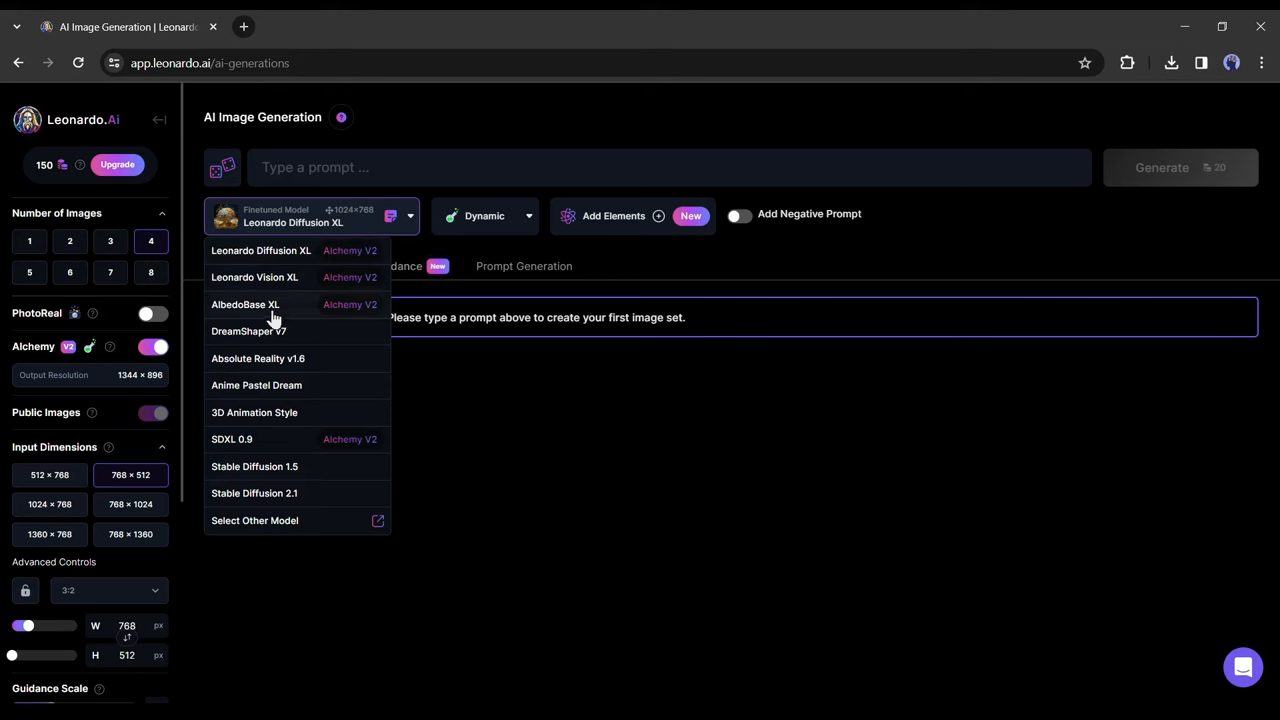
Generate the masked, hooded anime businessman prompt at 16:9 with AlbedoBase XL
click(244, 304)
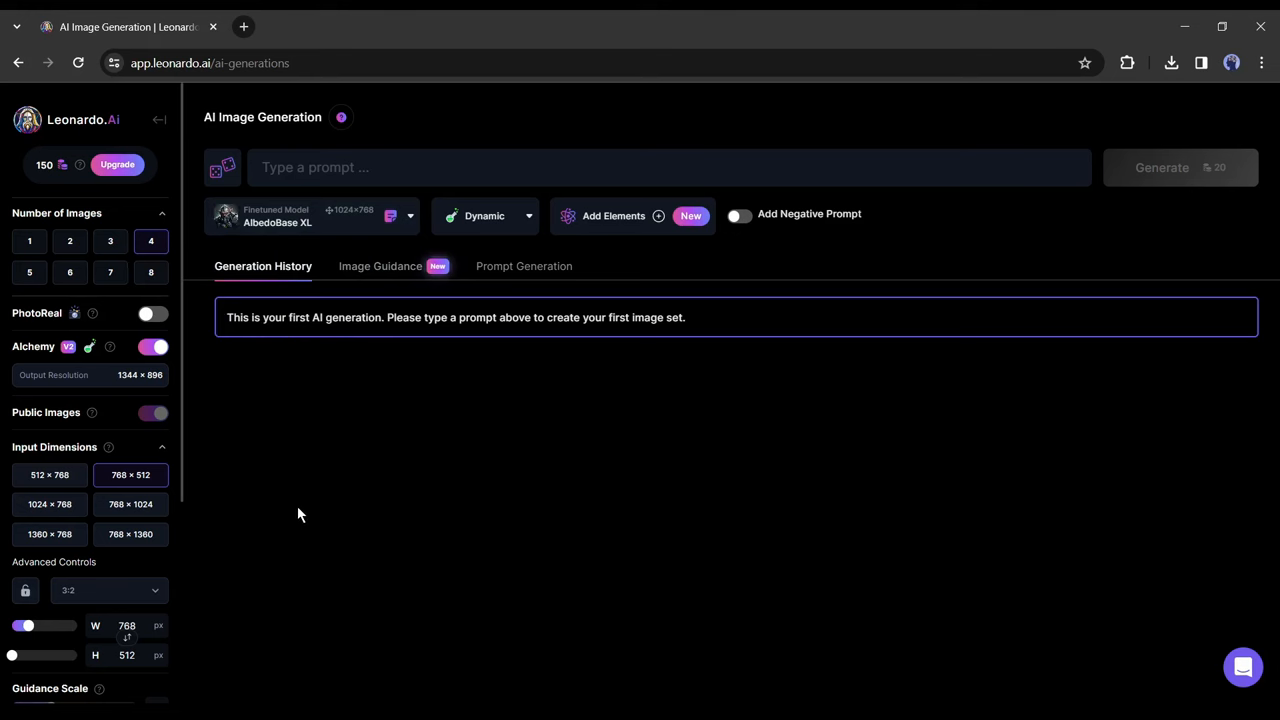
click(492, 168)
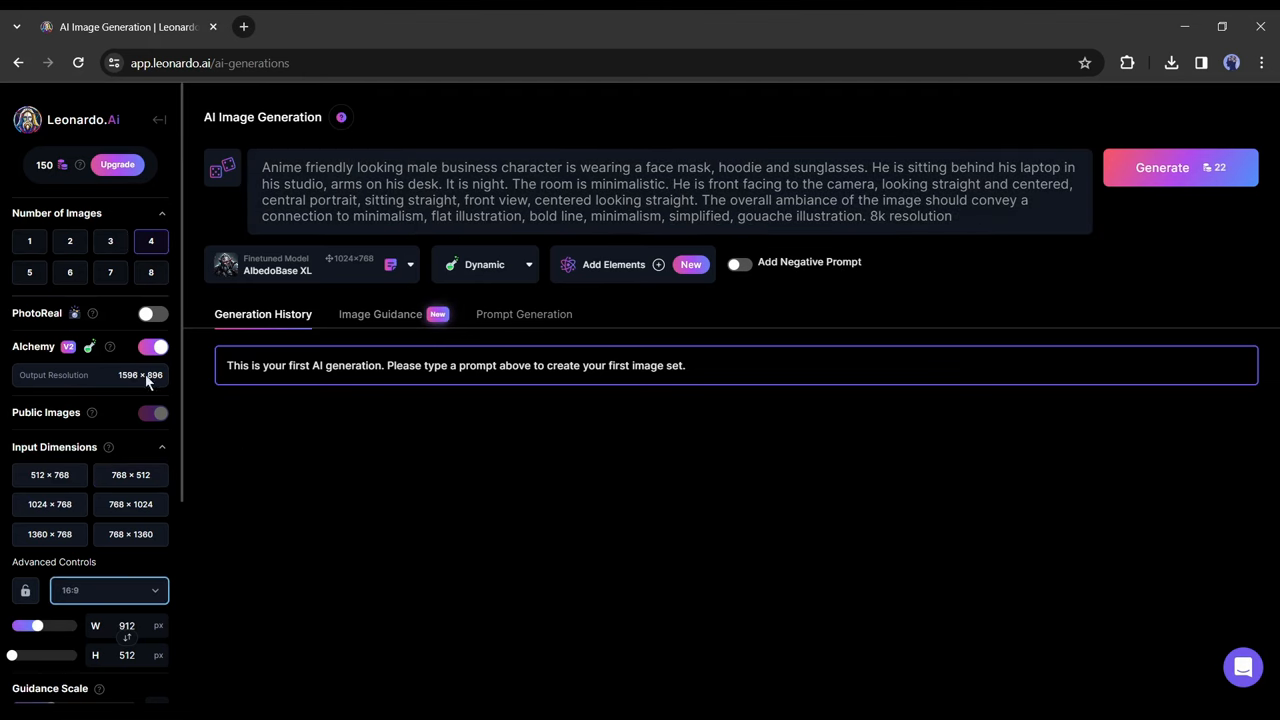
click(1162, 168)
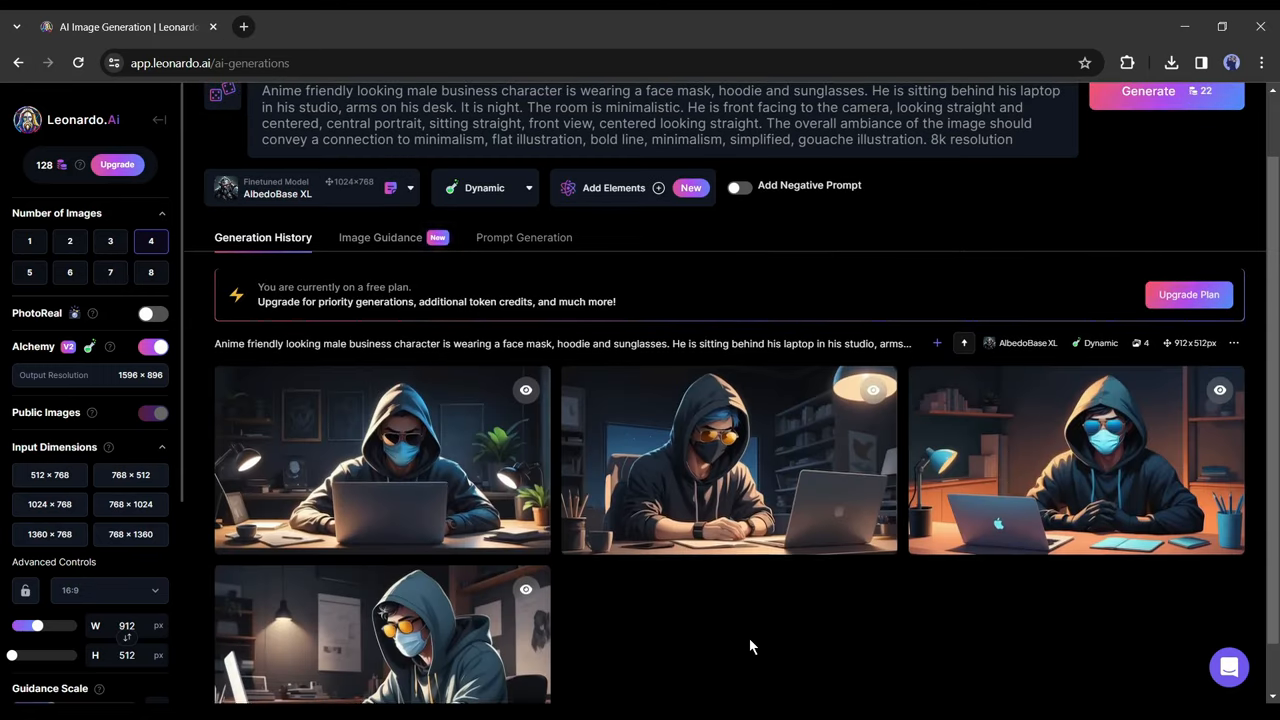
Open the orange-hooded, masked, sunglasses character image at full size from the history
scroll(down, 3)
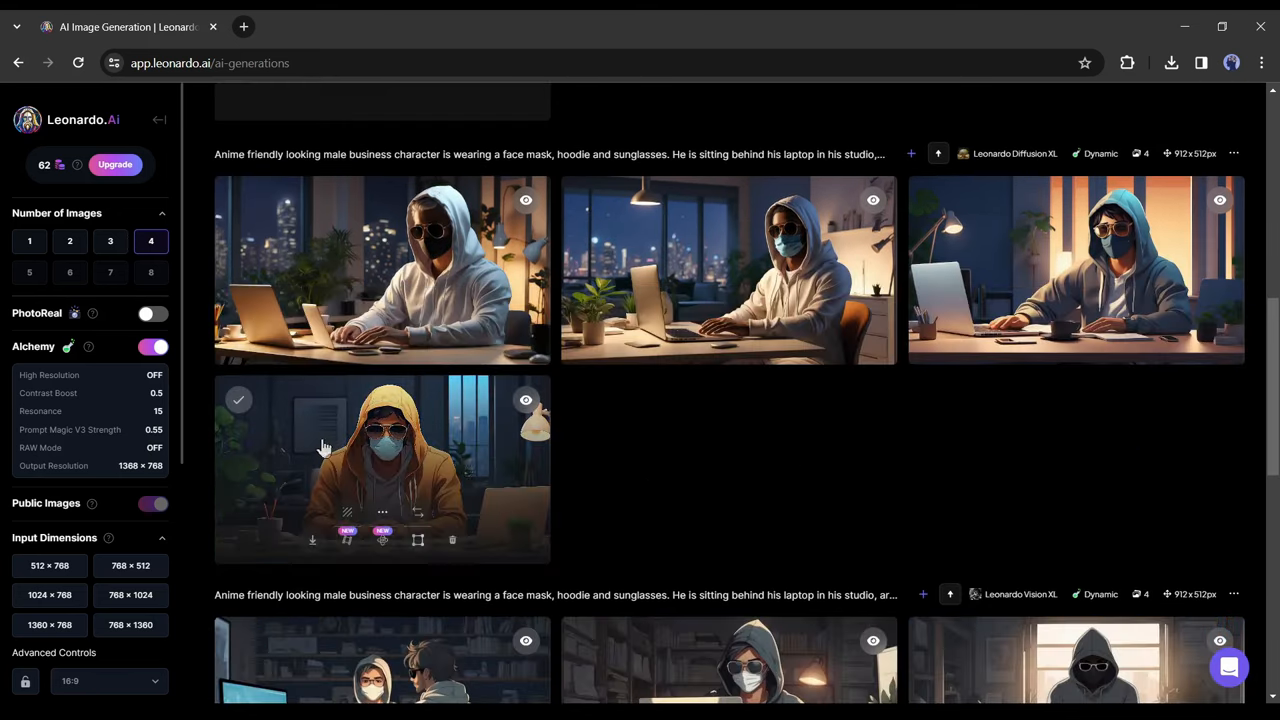
scroll(down, 3)
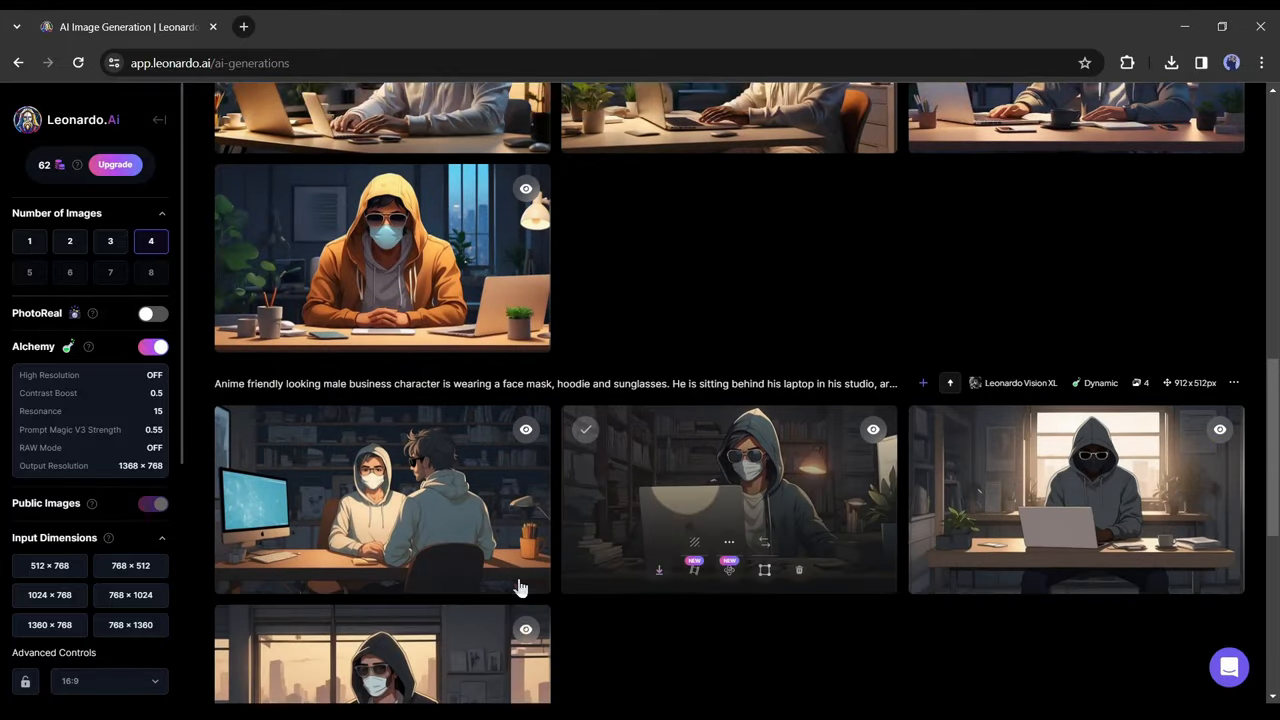
click(382, 258)
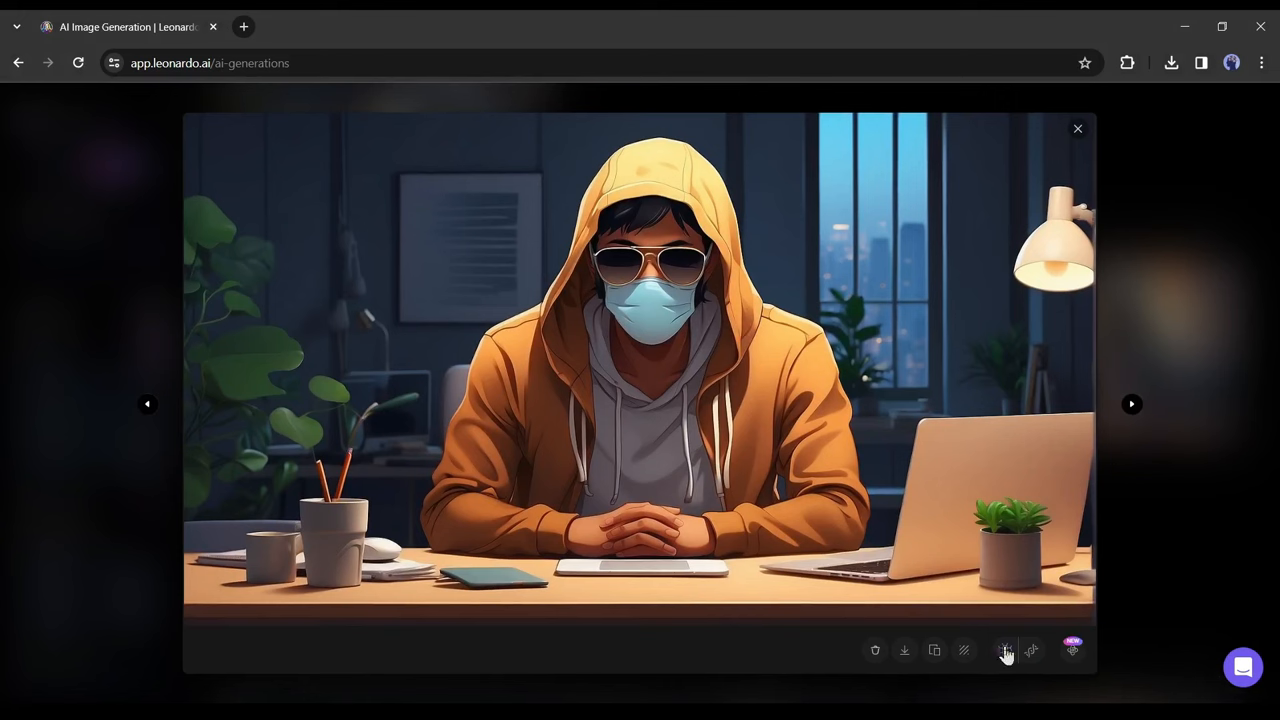
mouse_move(1004, 650)
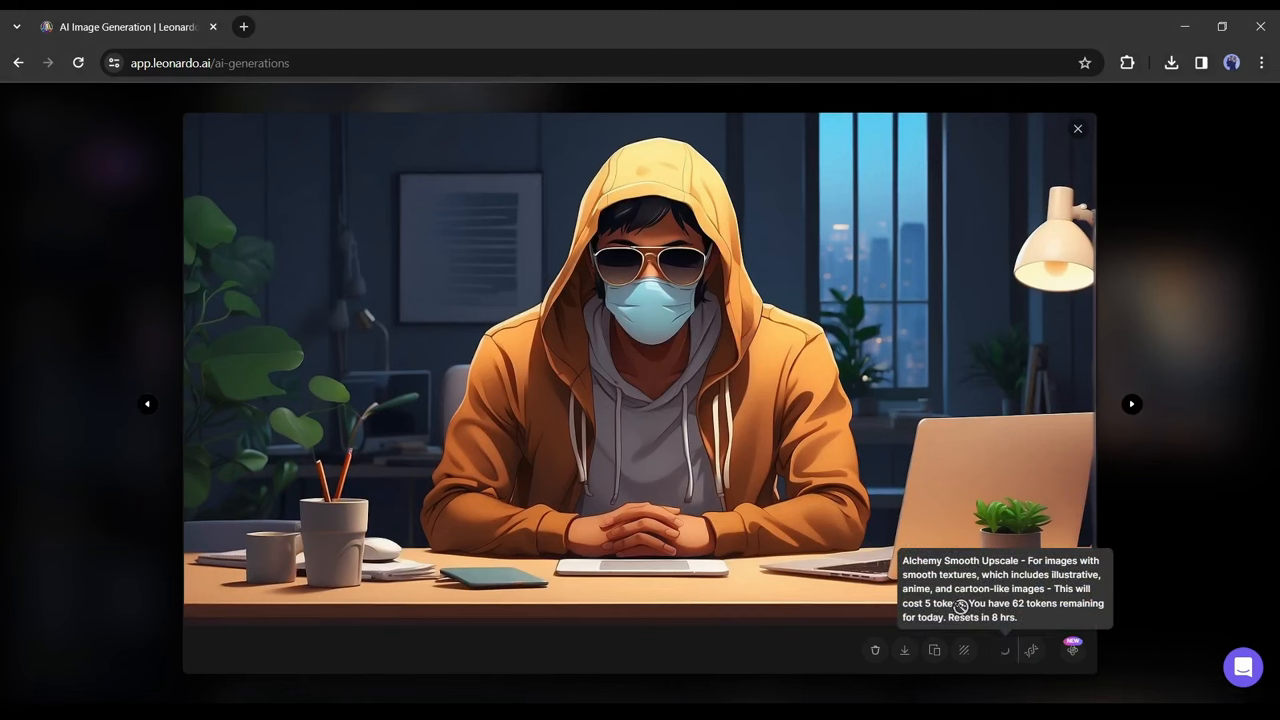
Create an Alchemy Smooth Upscale of the orange-hoodie image and download it
click(1004, 650)
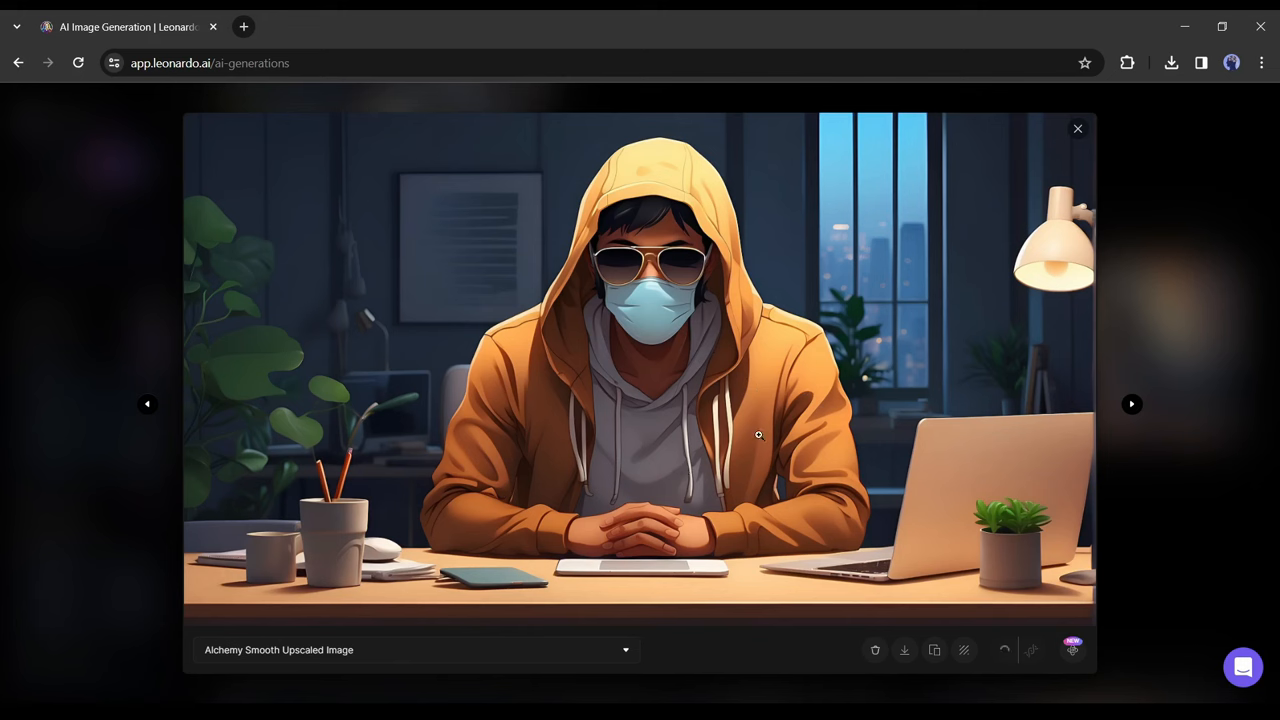
click(904, 650)
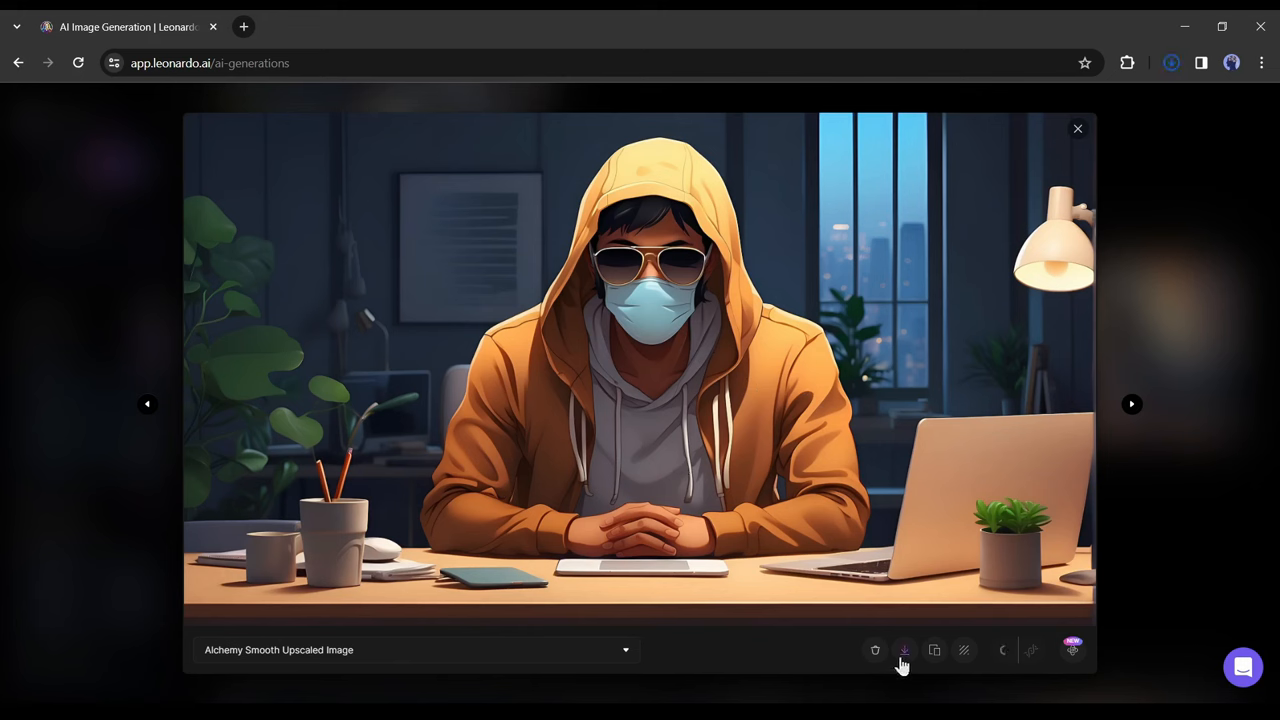
click(904, 650)
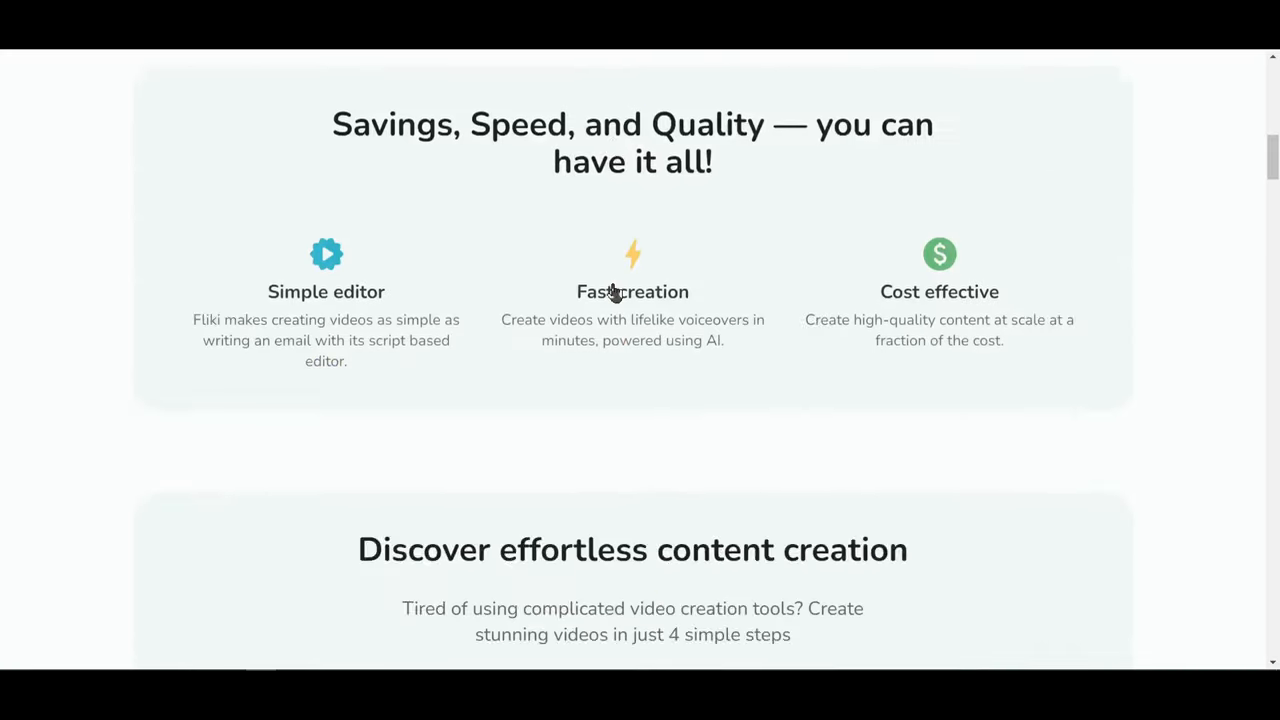
Log in to Fliki and reach the Files page of existing audio projects
scroll(down, 3)
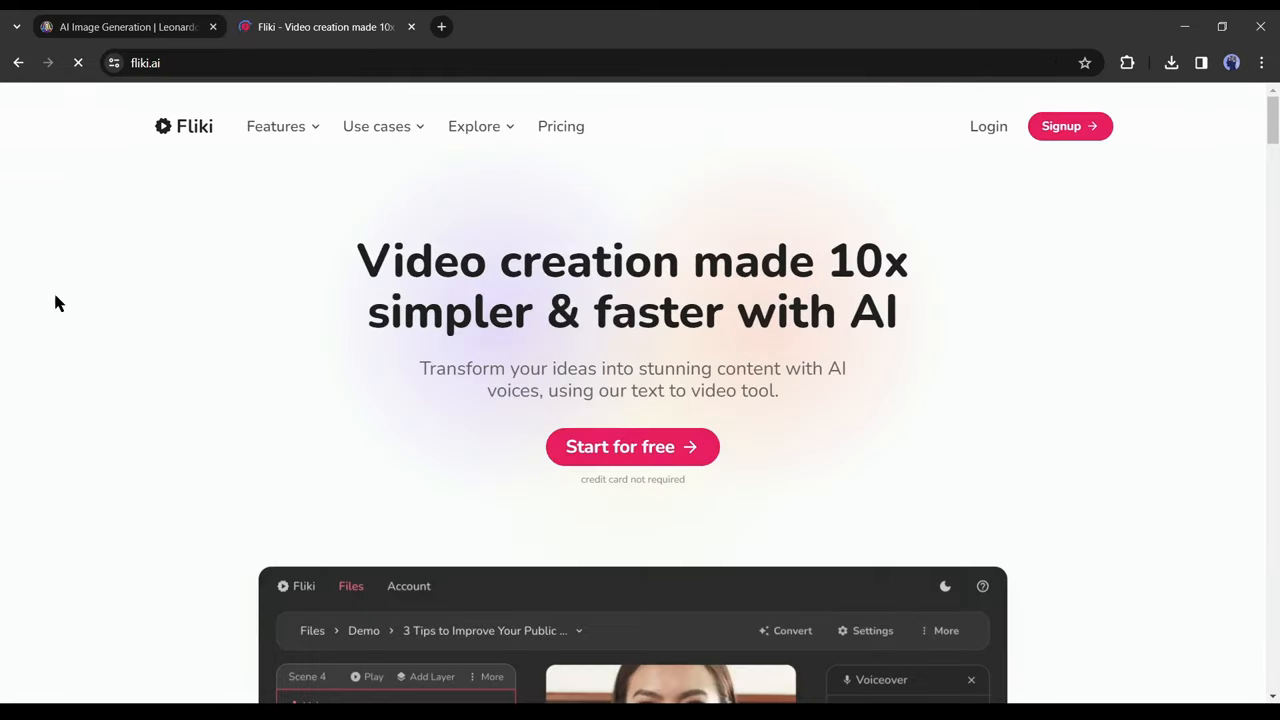
click(632, 446)
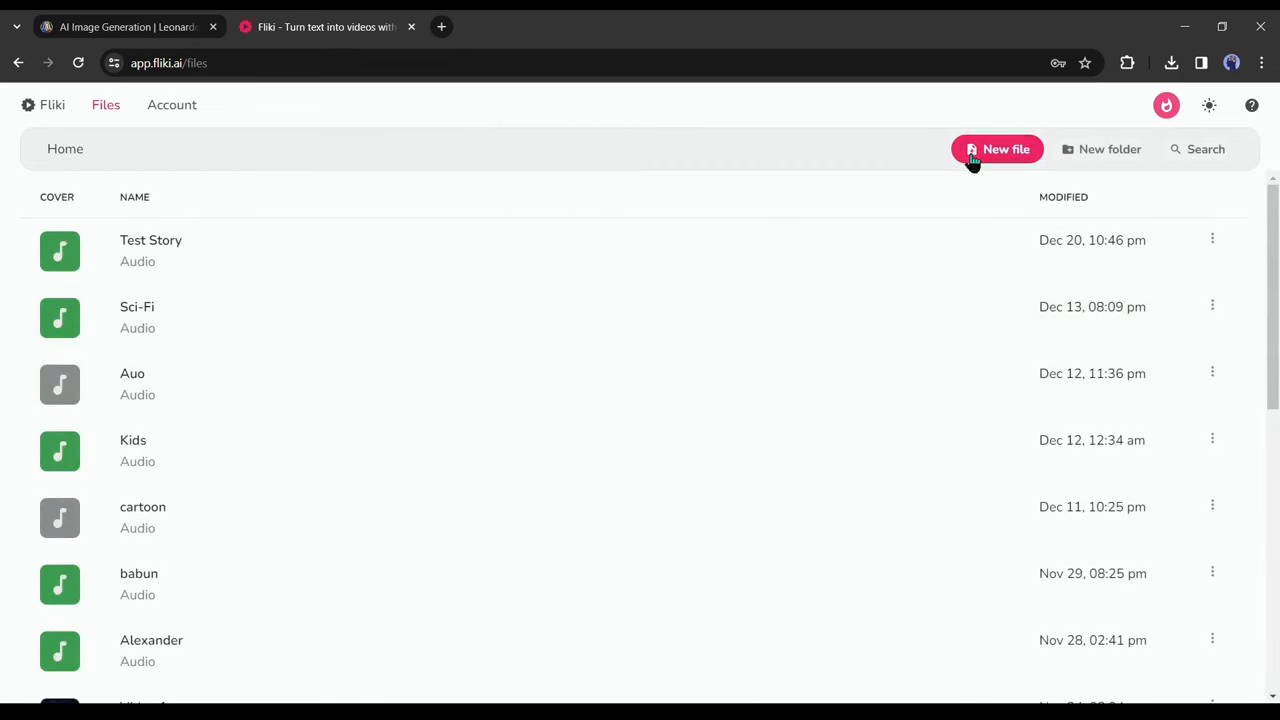
Start a new file and make it audio only in English / US
click(996, 148)
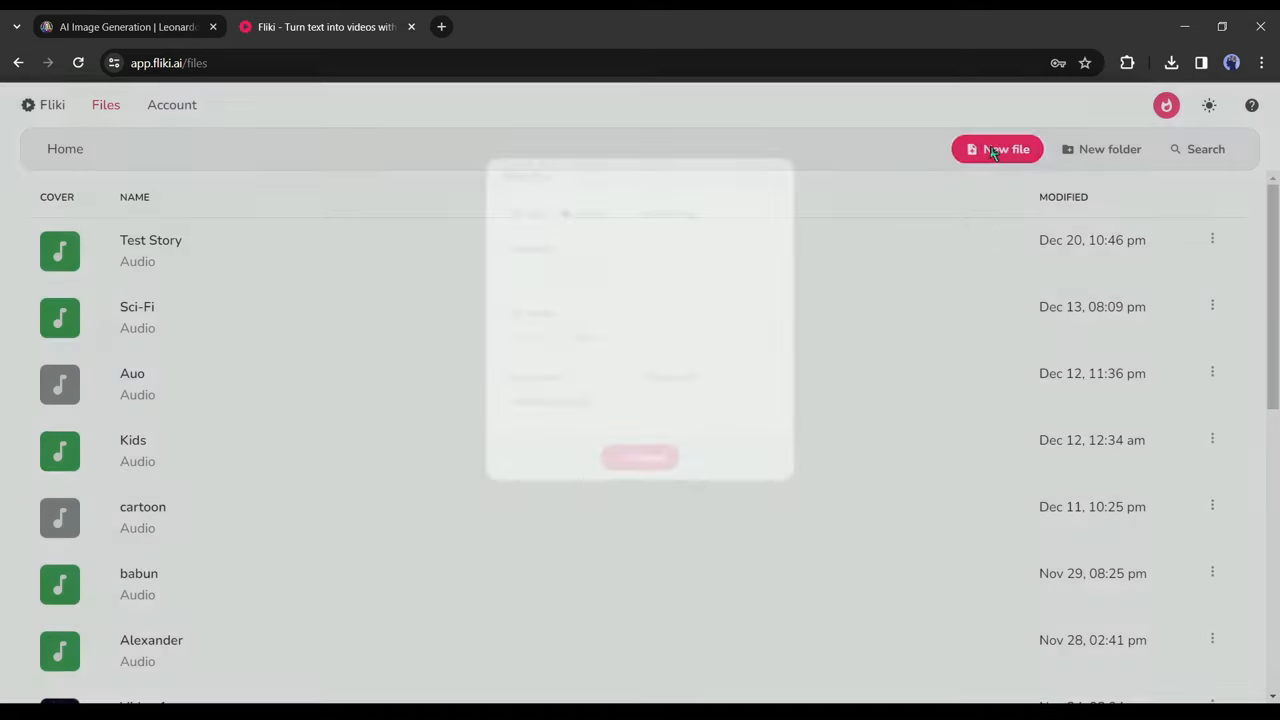
click(996, 148)
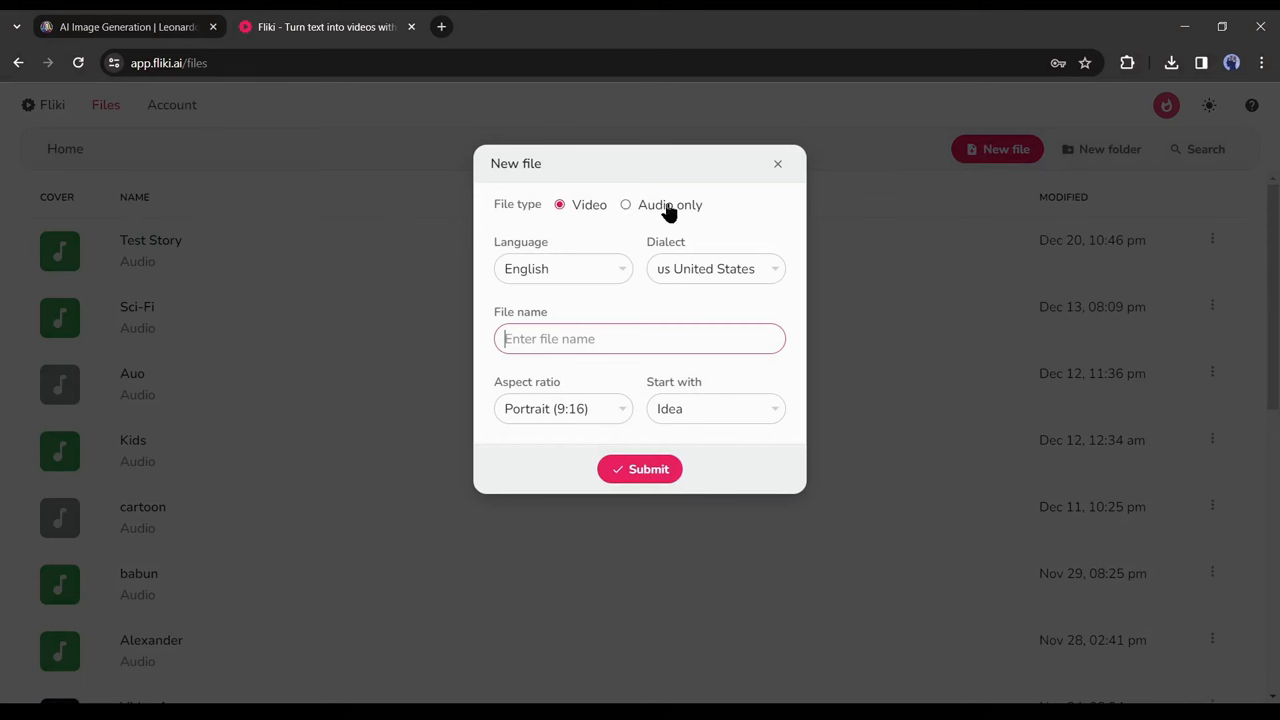
click(624, 204)
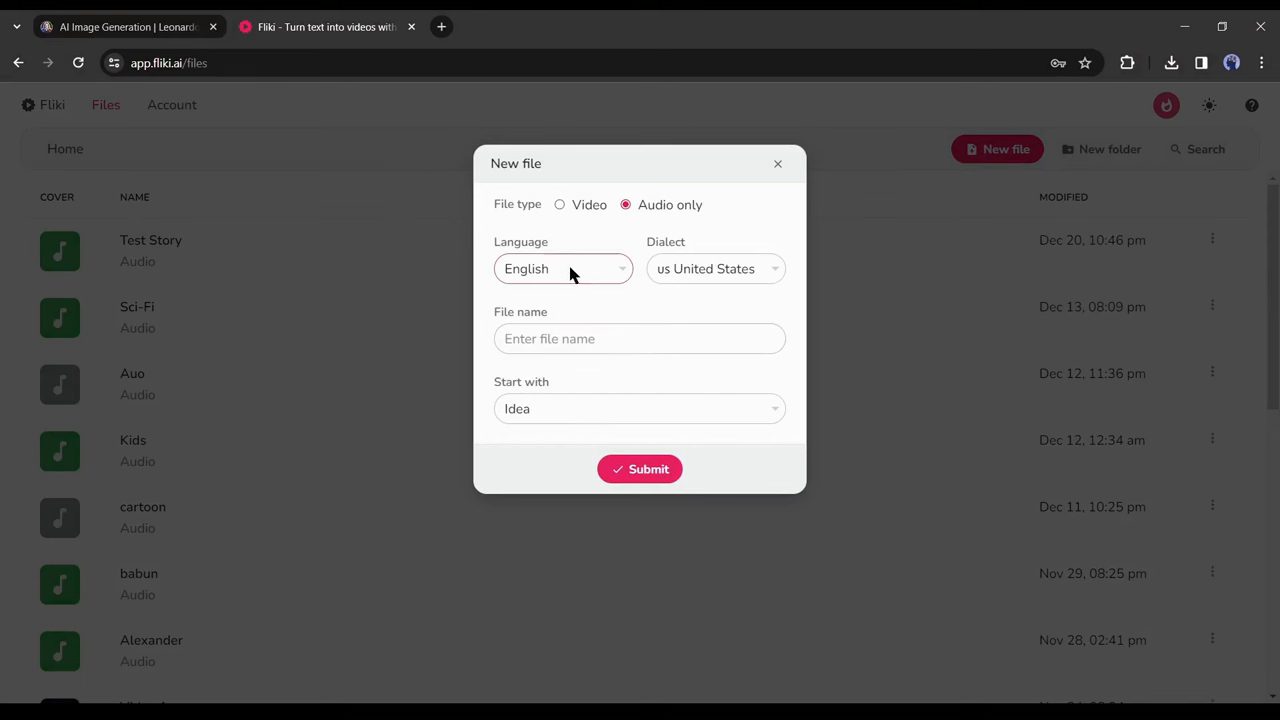
mouse_move(562, 272)
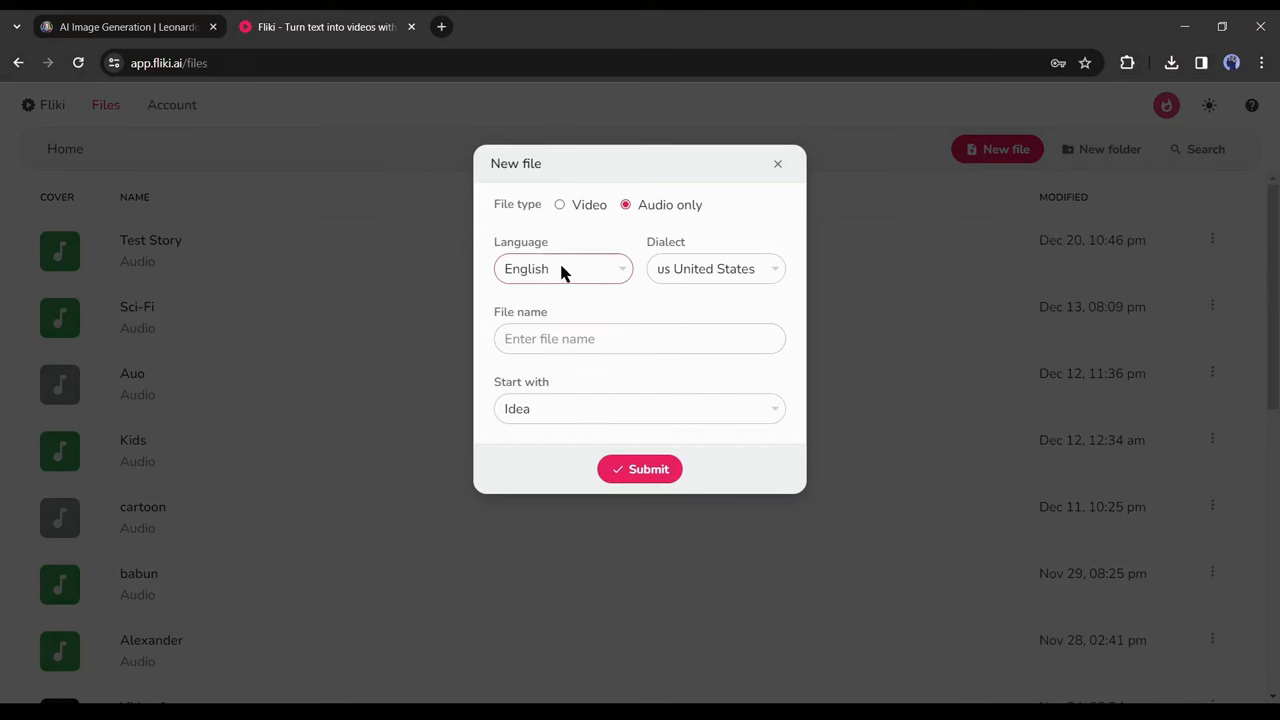
mouse_move(716, 268)
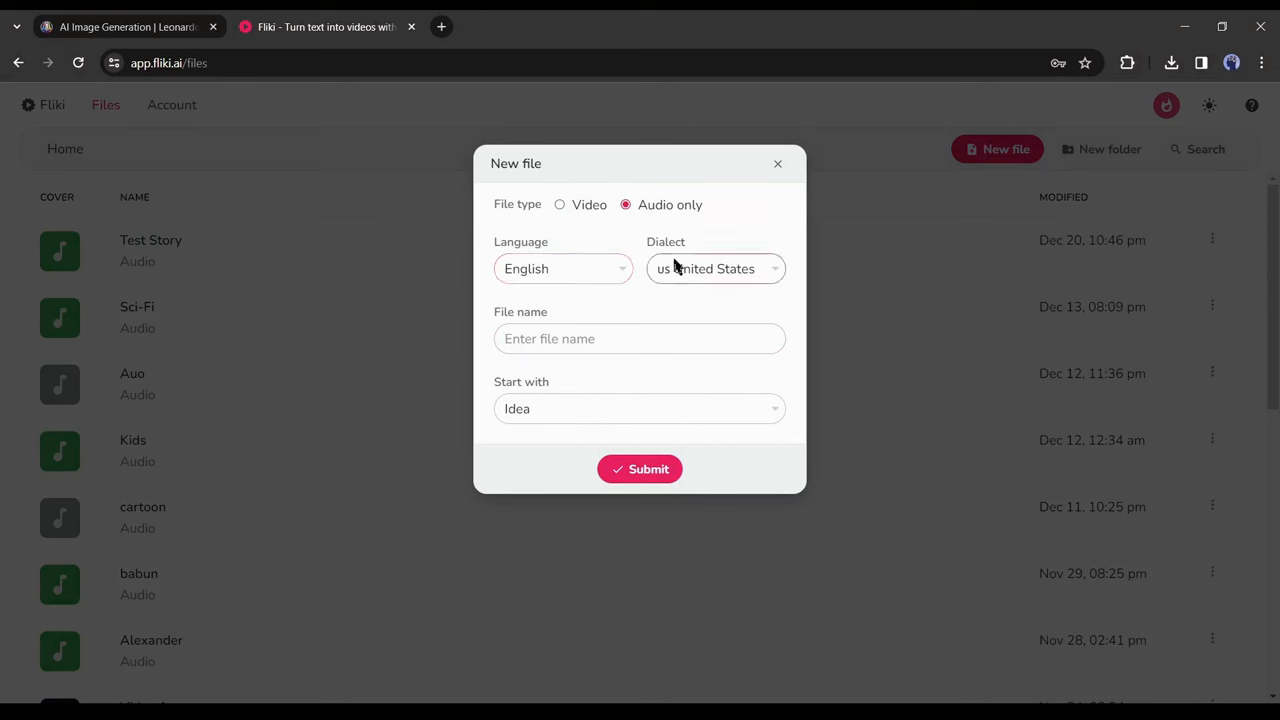
mouse_move(704, 268)
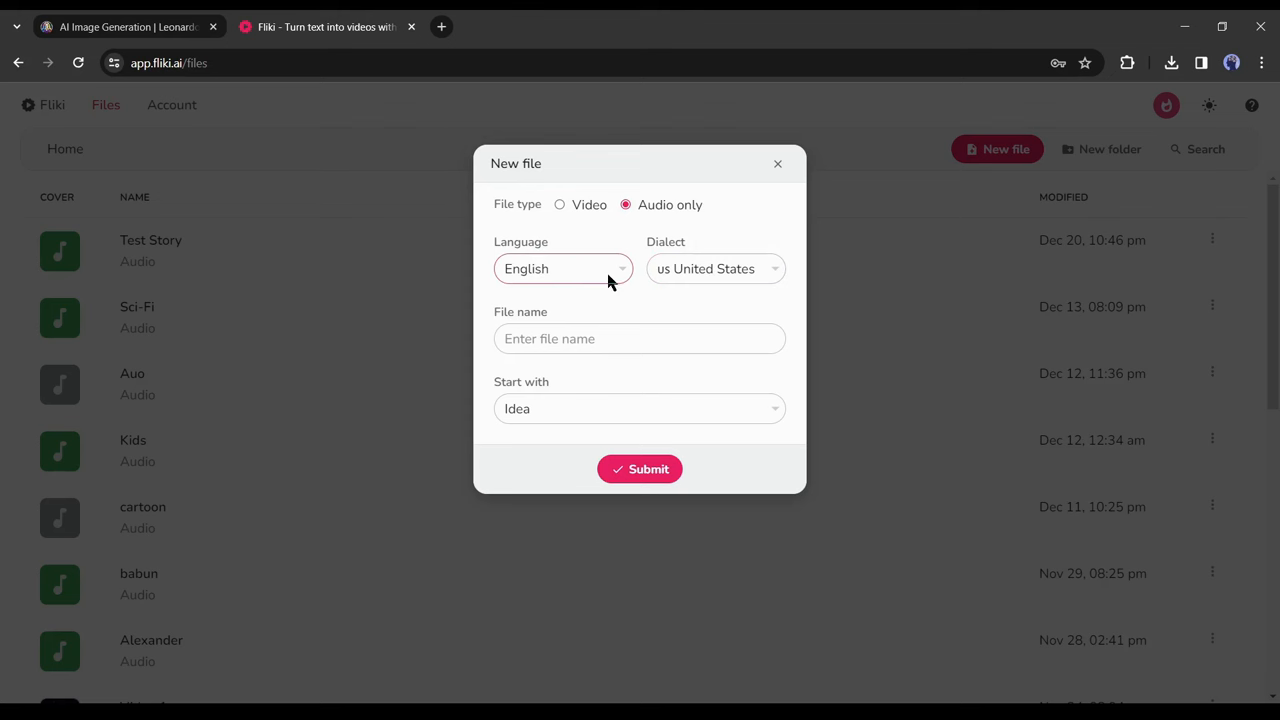
Name the file 'Anime Avatar' and create it as an empty file
text(Ai)
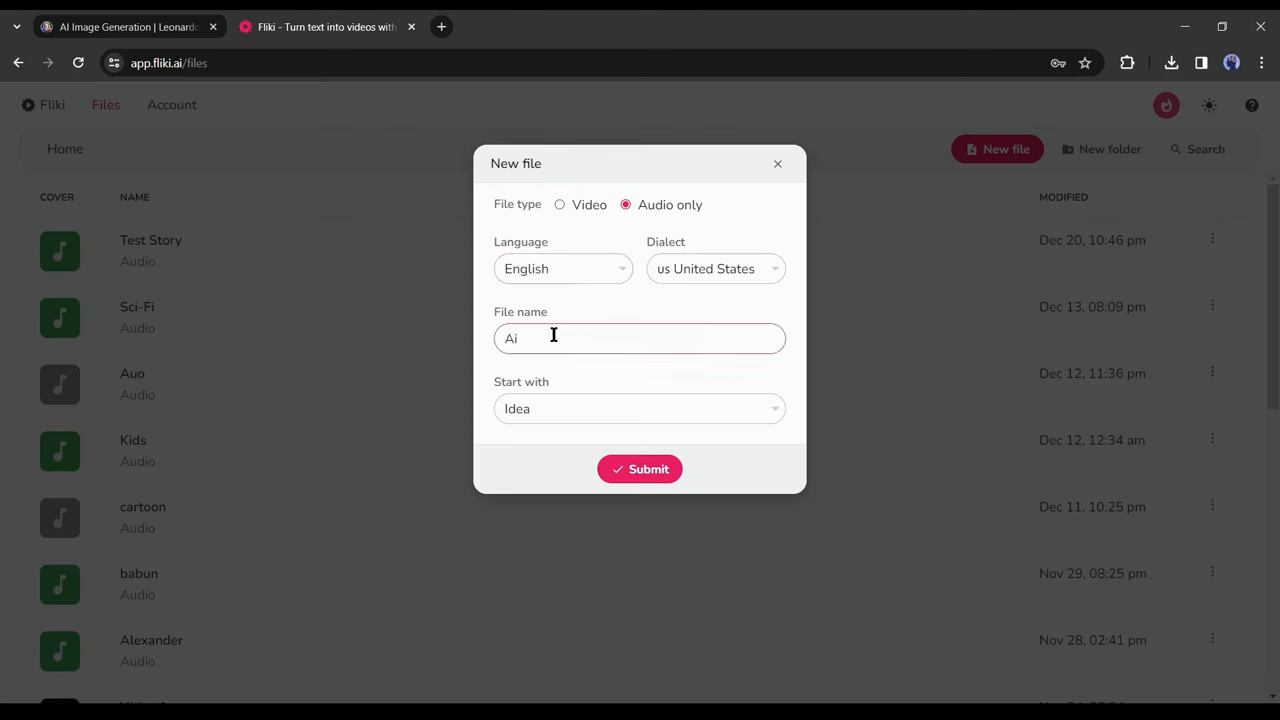
text(nime Avatar)
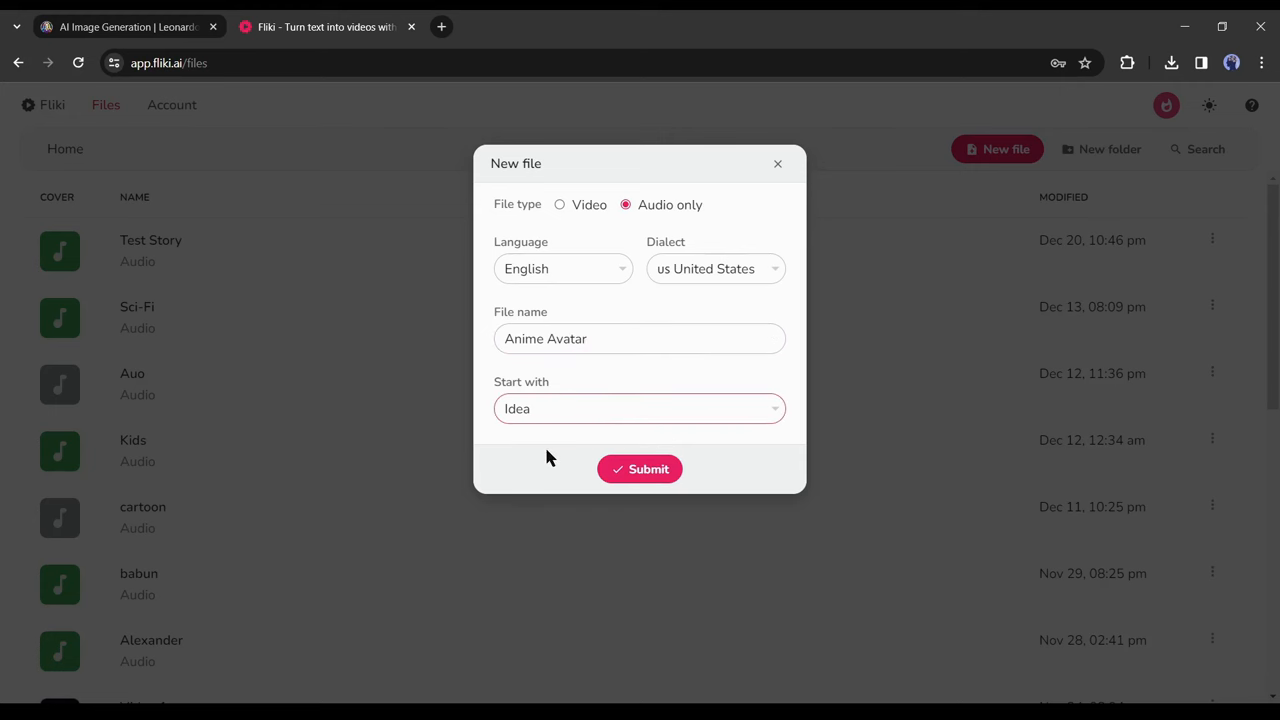
click(640, 468)
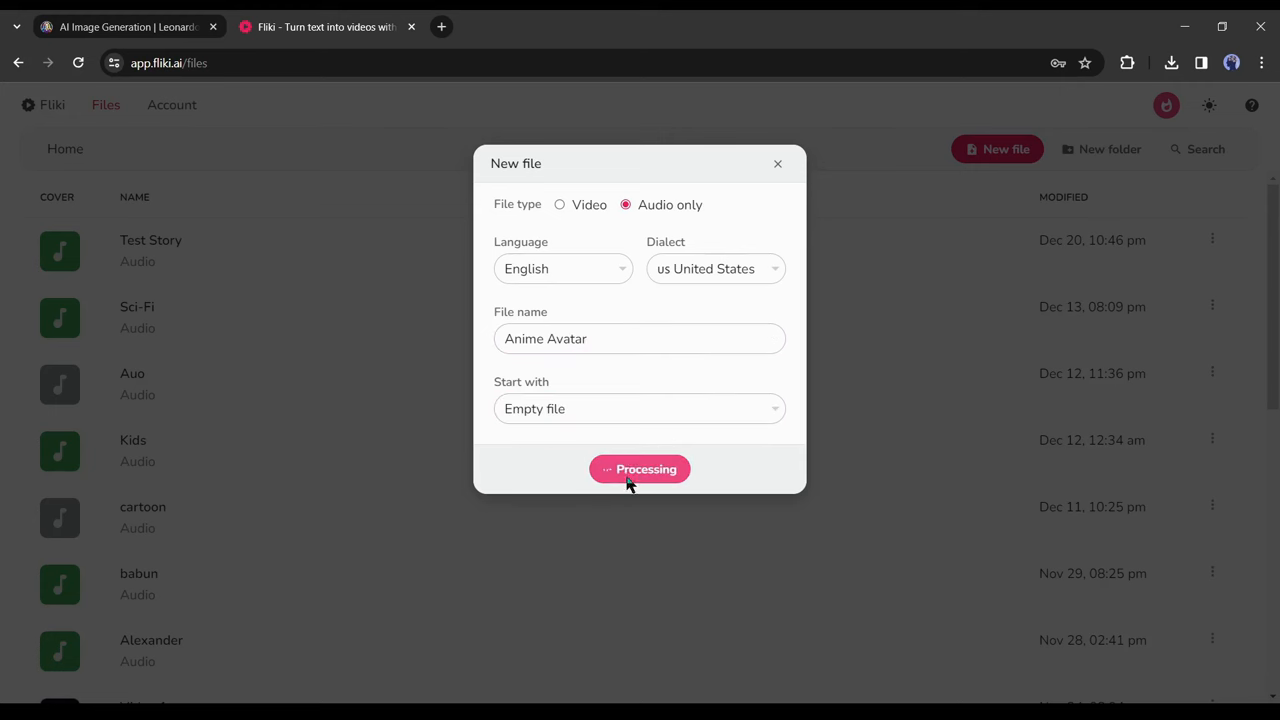
click(640, 468)
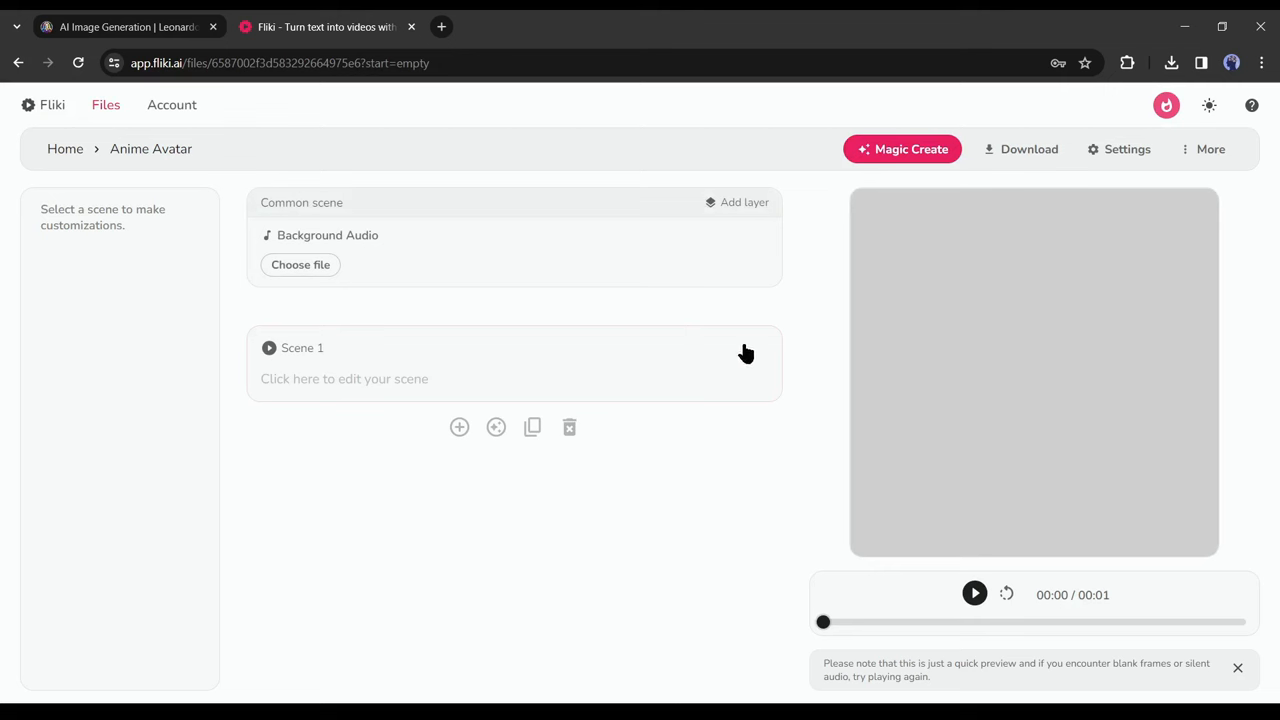
mouse_move(410, 384)
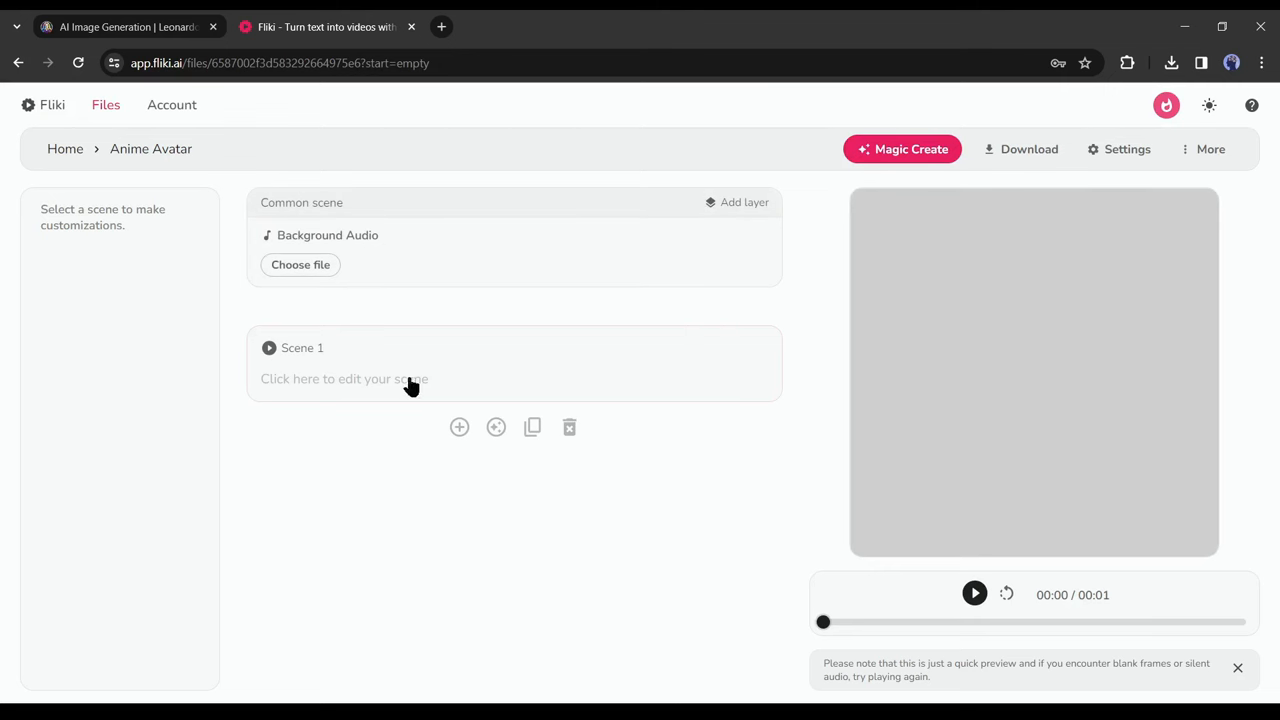
Give scene 1 a voiceover with the Jeremy voice reading the anime-avatar intro script
click(344, 378)
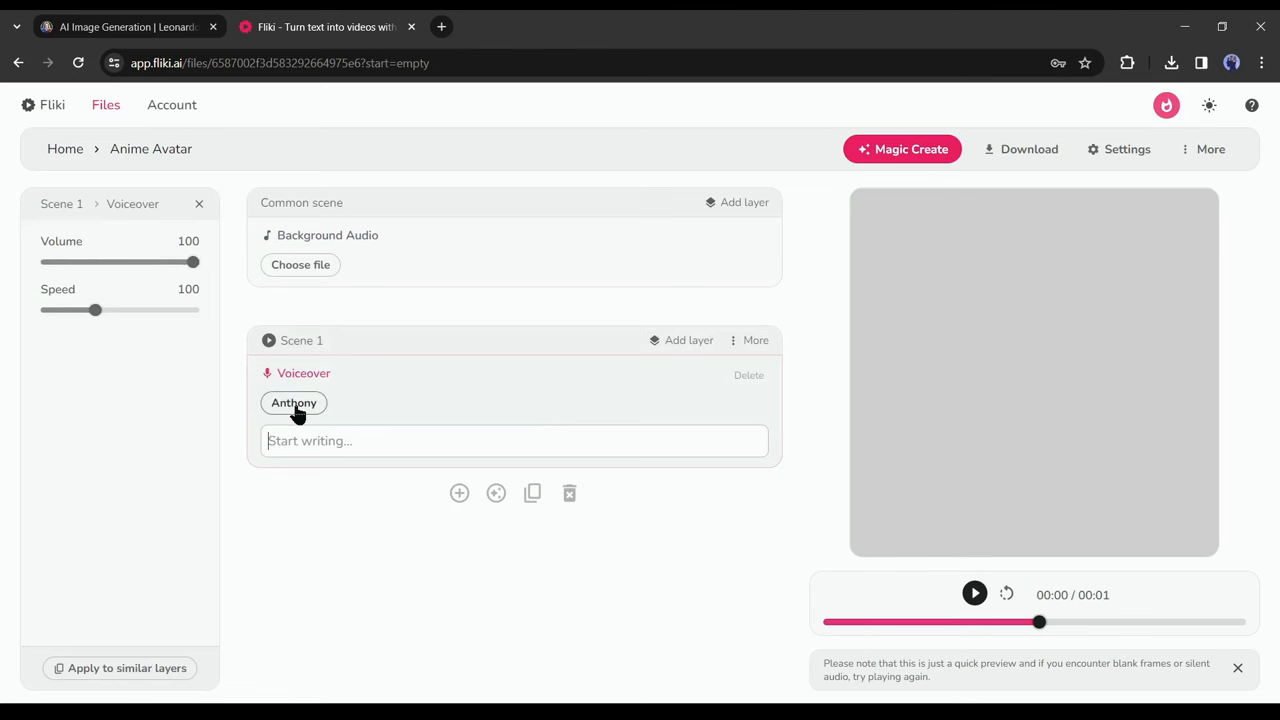
click(294, 402)
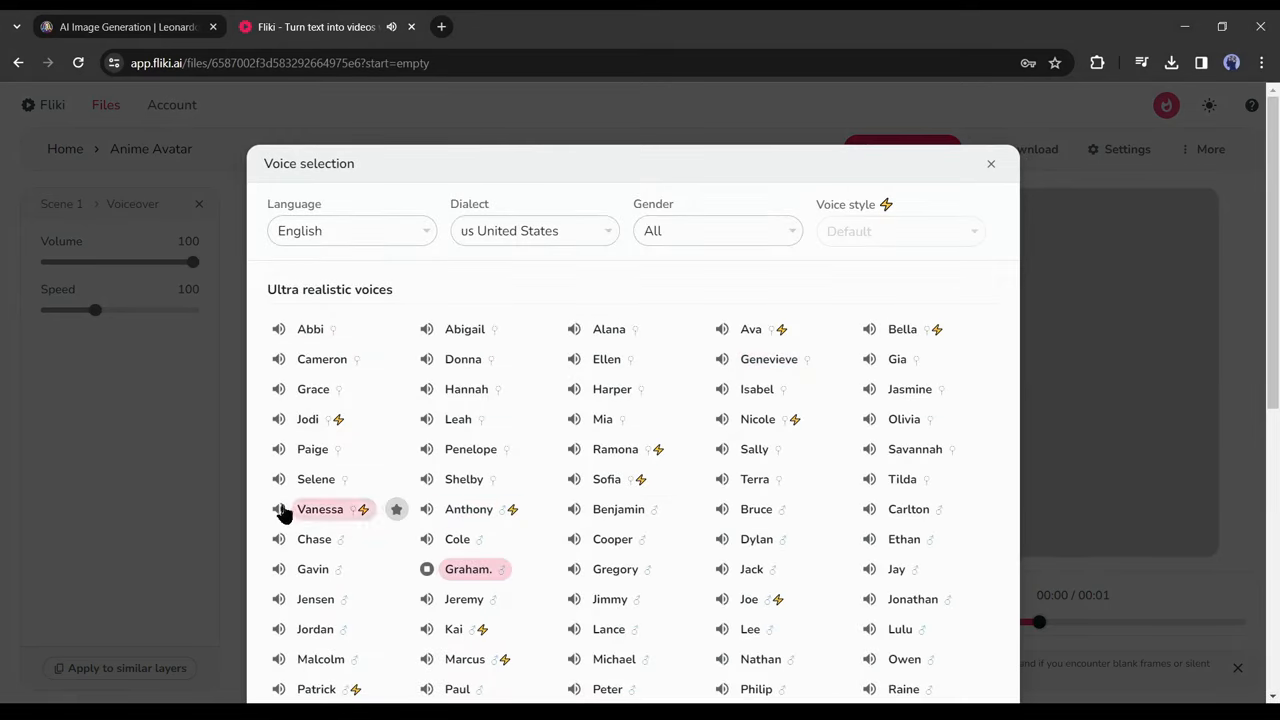
scroll(down, 3)
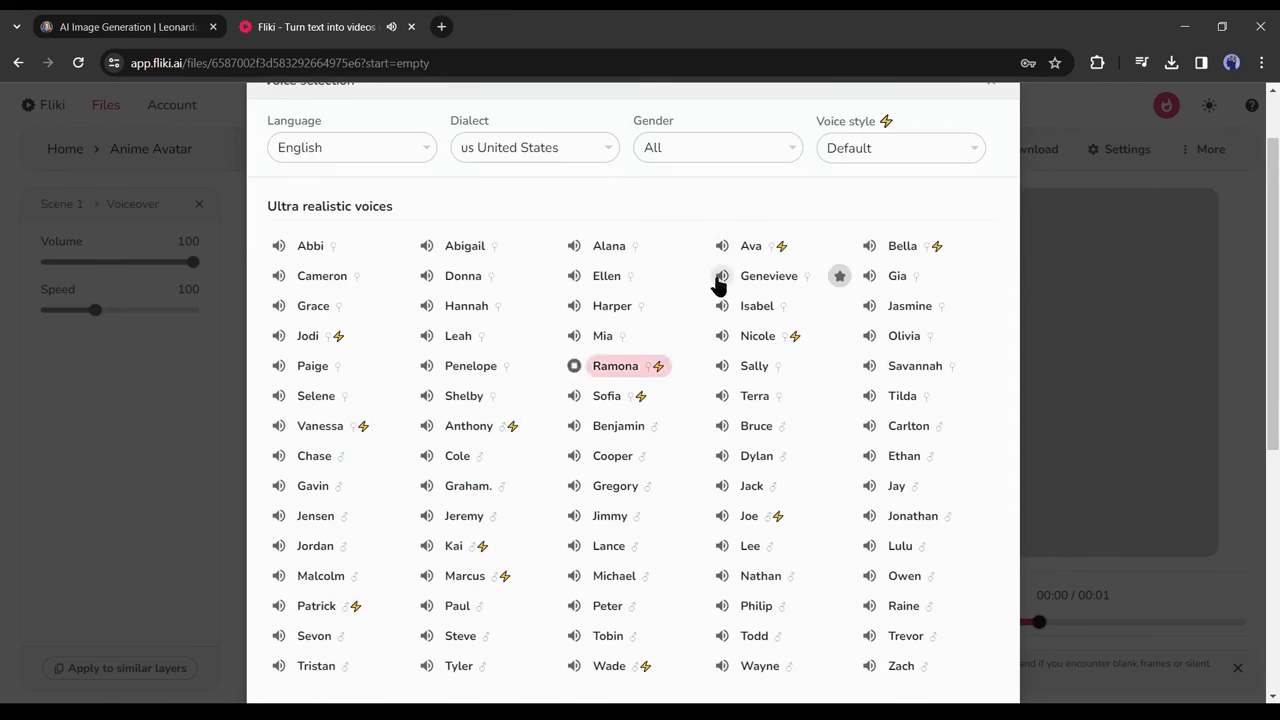
scroll(down, 3)
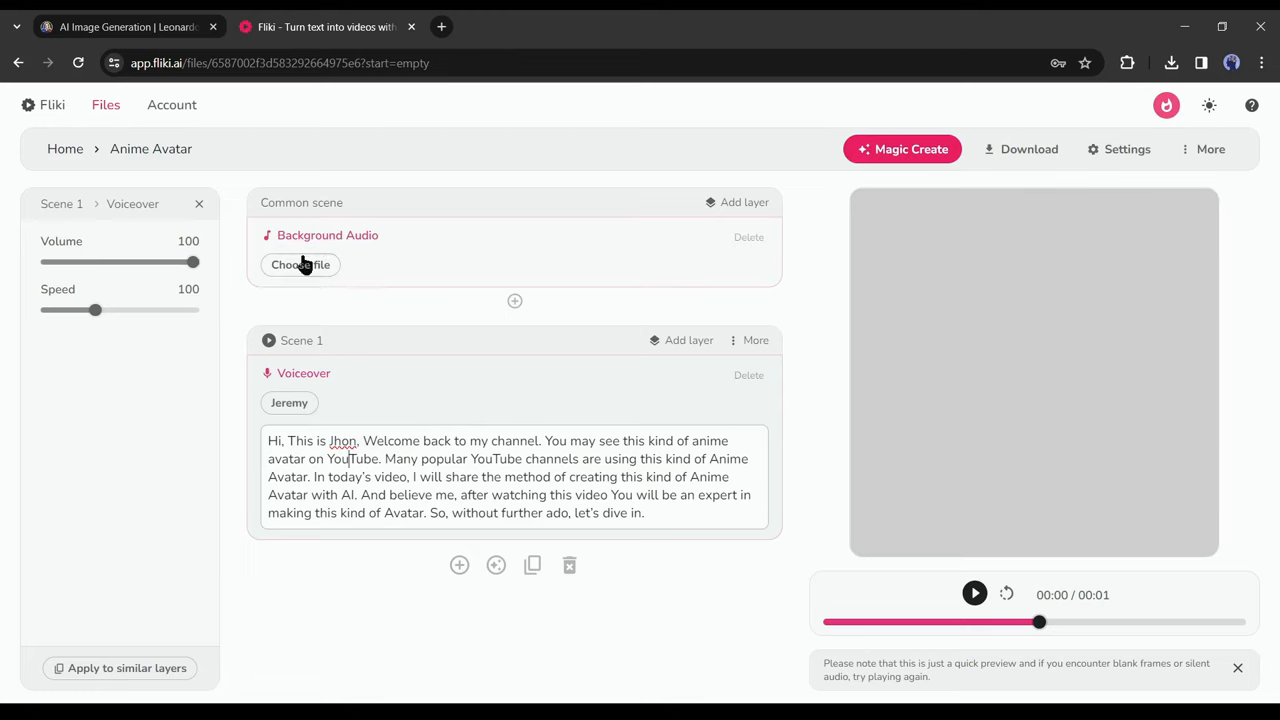
Check the background audio settings and bring up the Download dialog
click(300, 264)
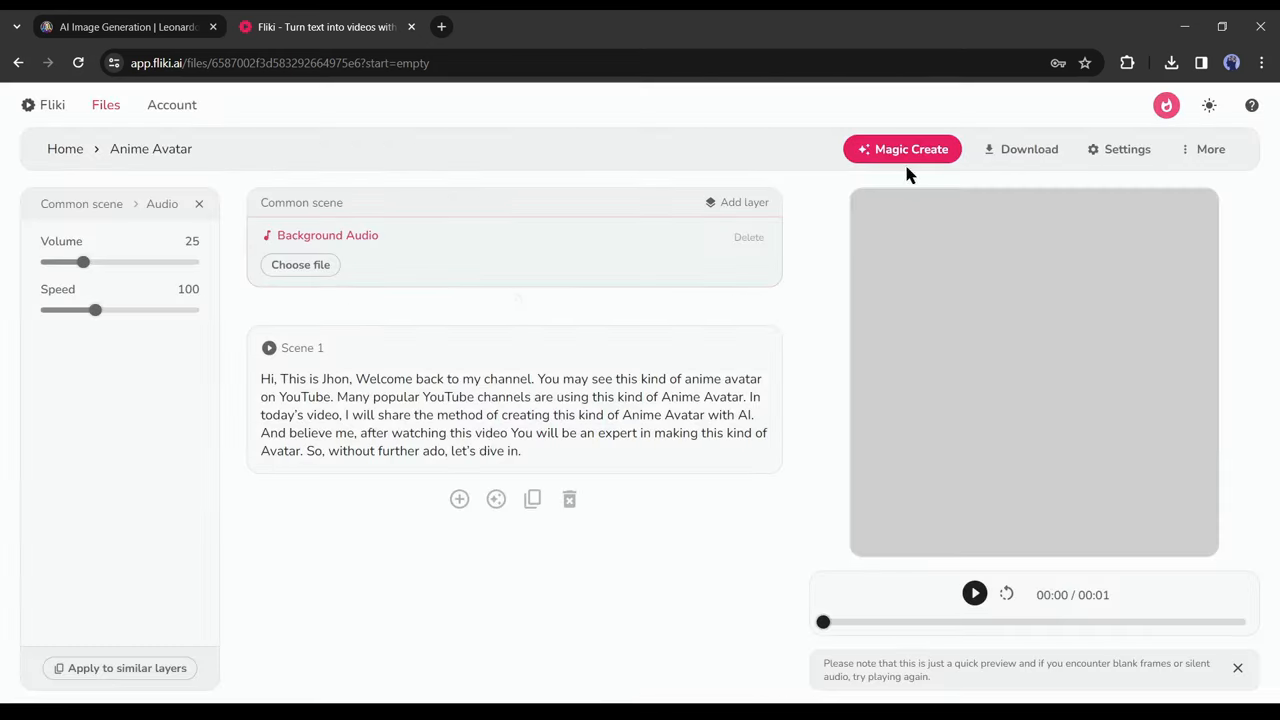
mouse_move(280, 688)
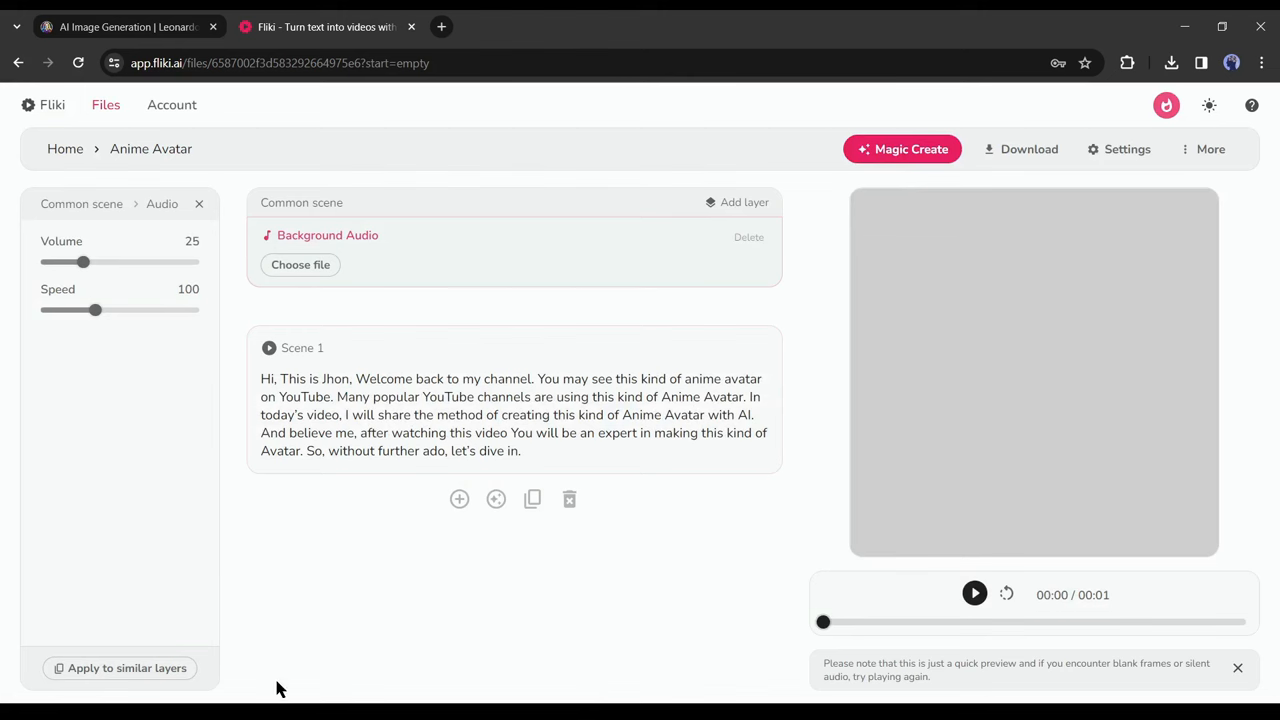
click(1028, 148)
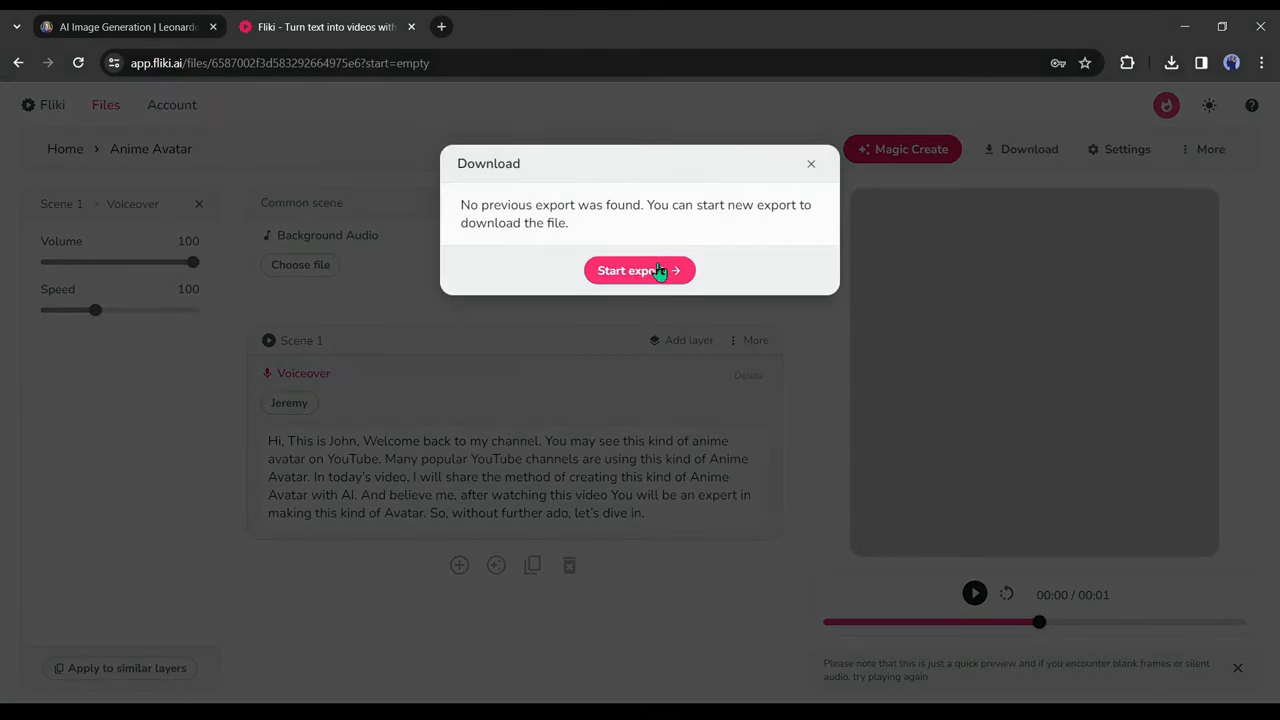
Export and download the 25-second voiceover audio, then start a fresh browser tab
click(640, 270)
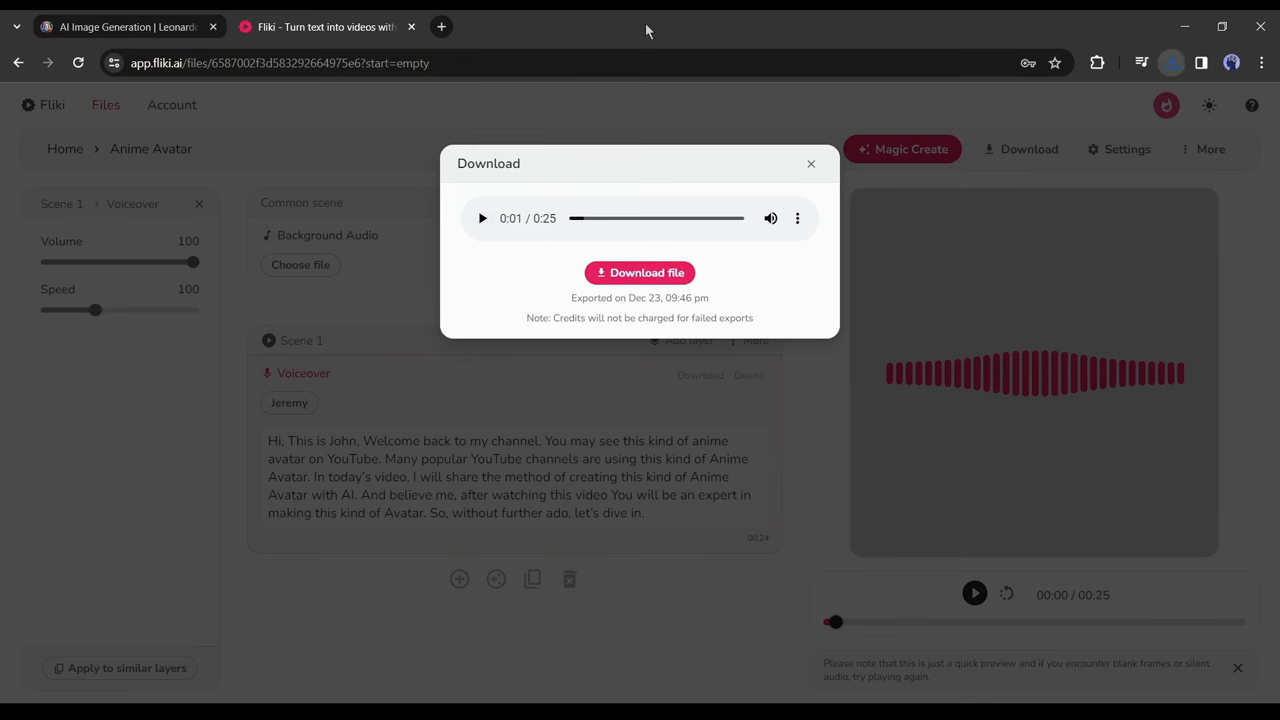
click(640, 272)
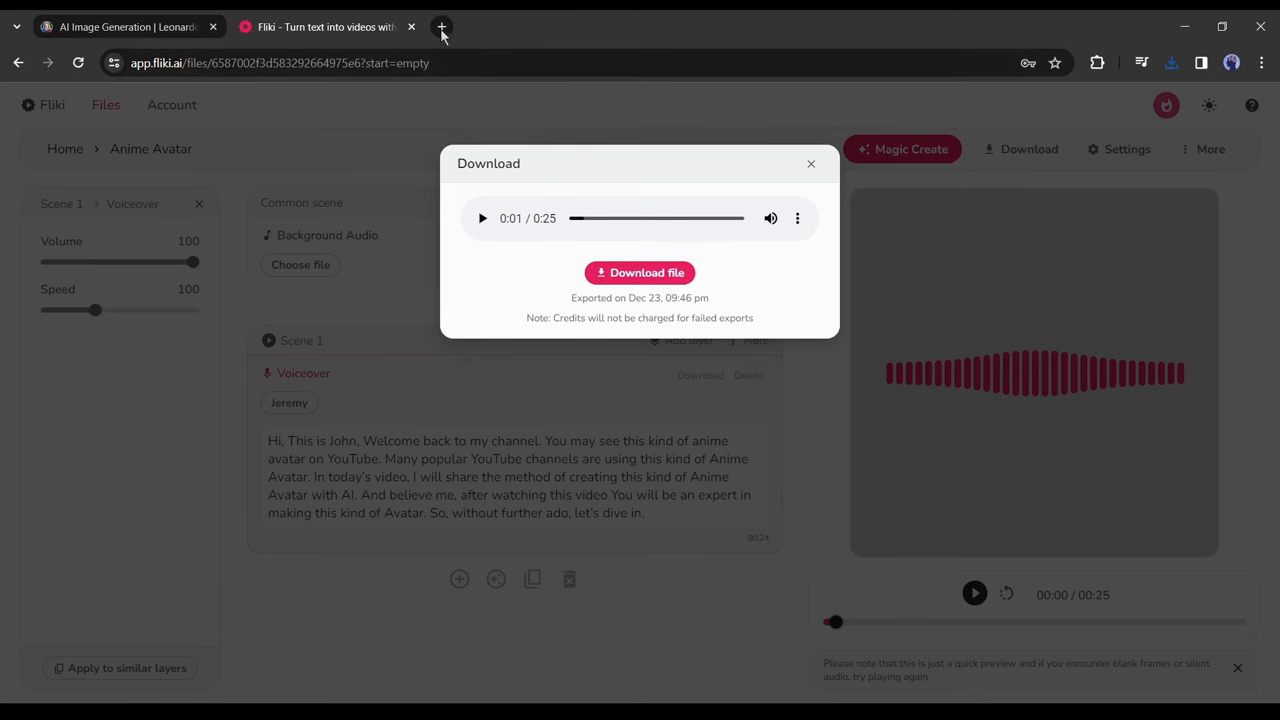
click(440, 28)
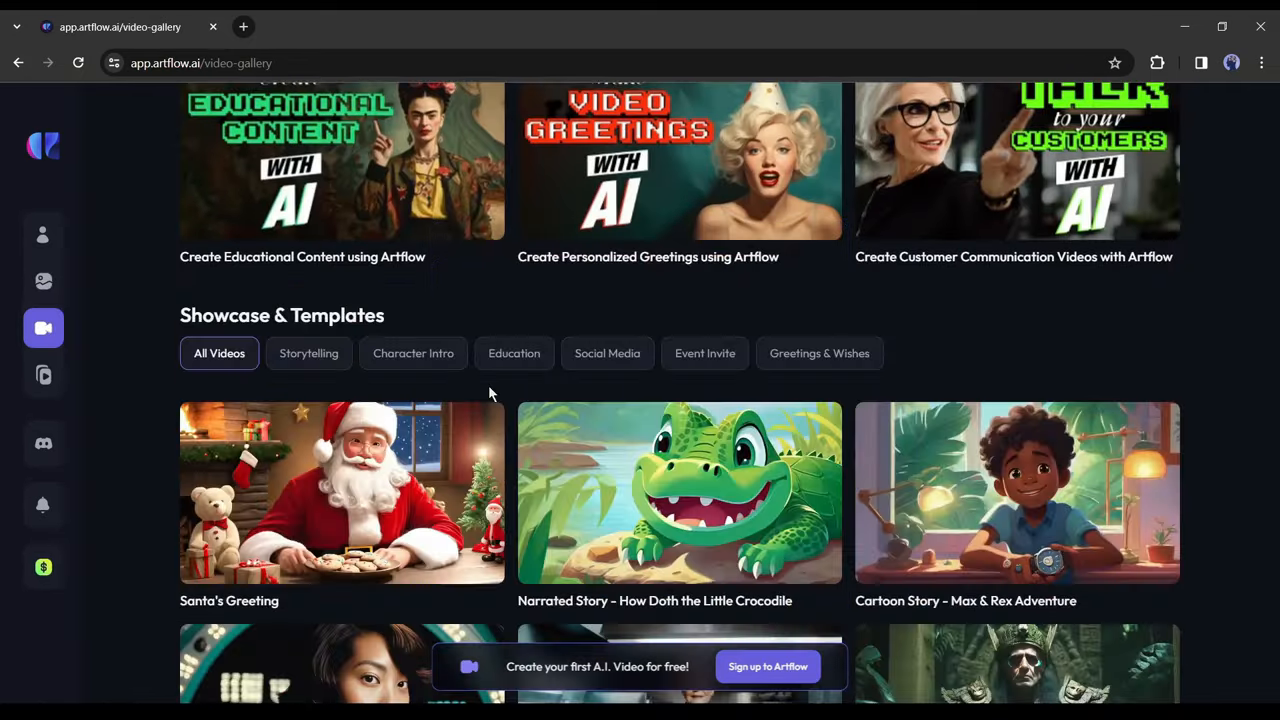
Browse the Video Gallery templates and go to the Story Studio idea-to-video page
scroll(down, 3)
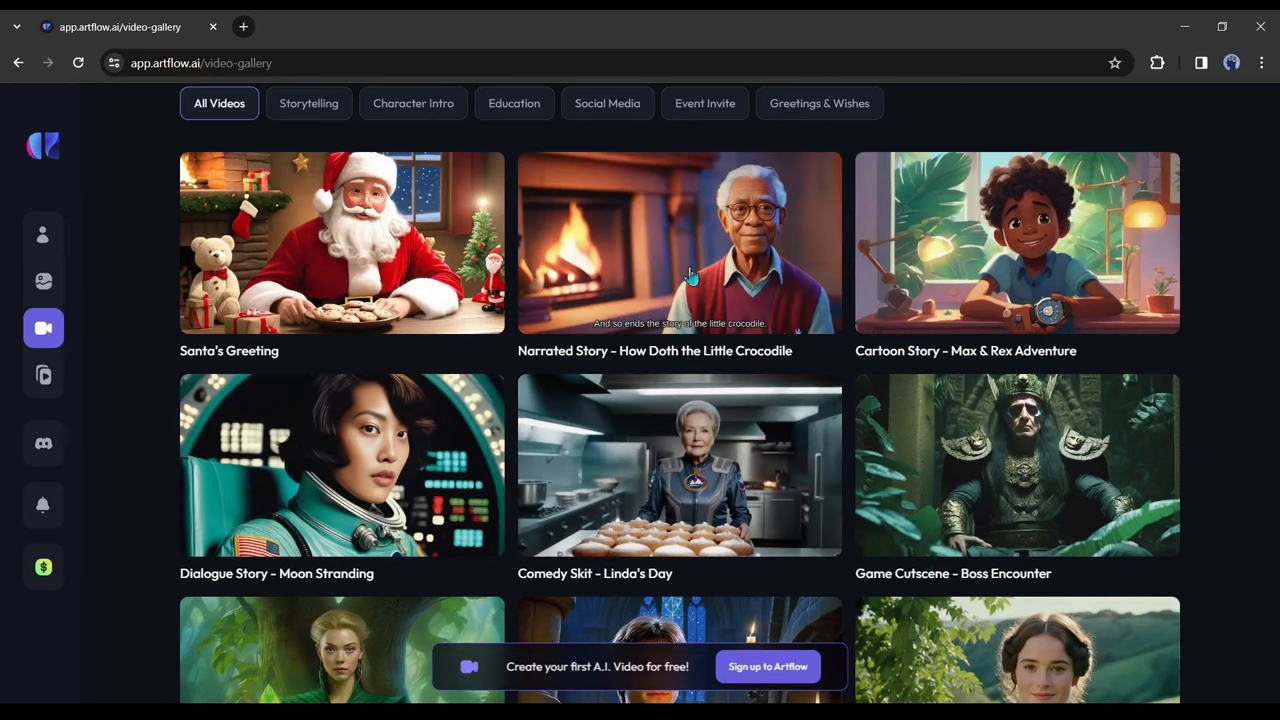
click(44, 374)
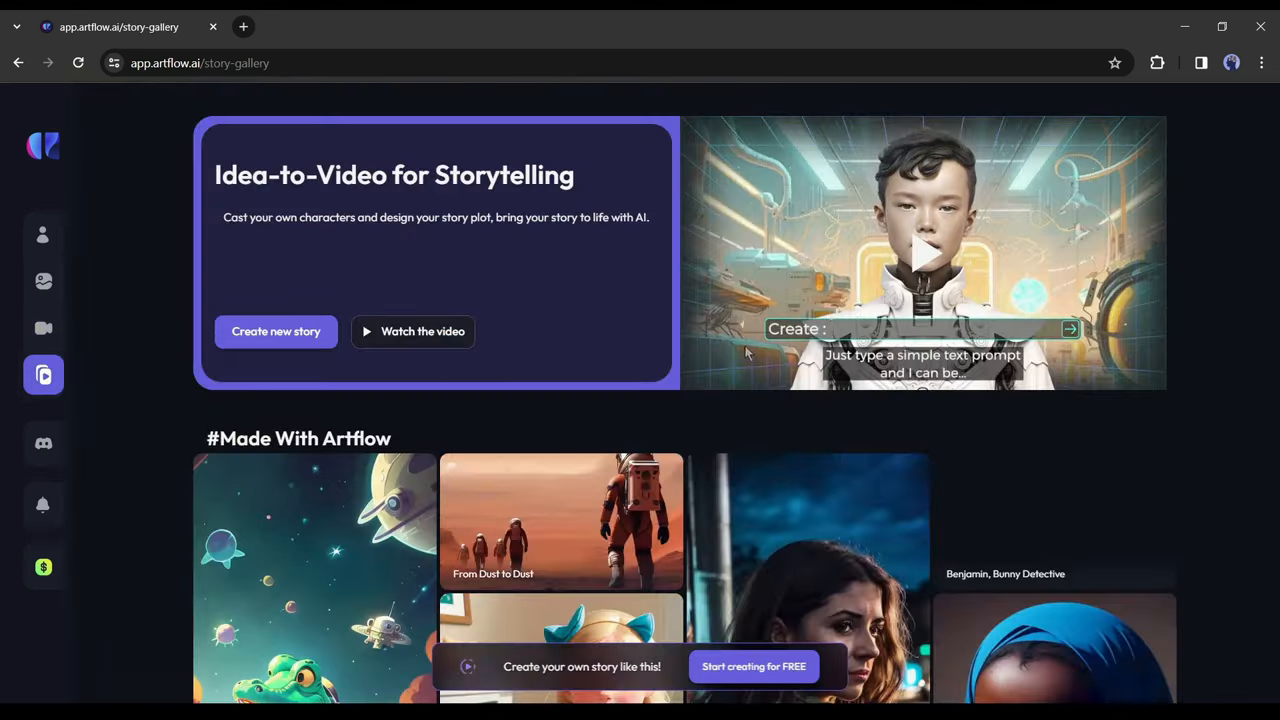
scroll(down, 3)
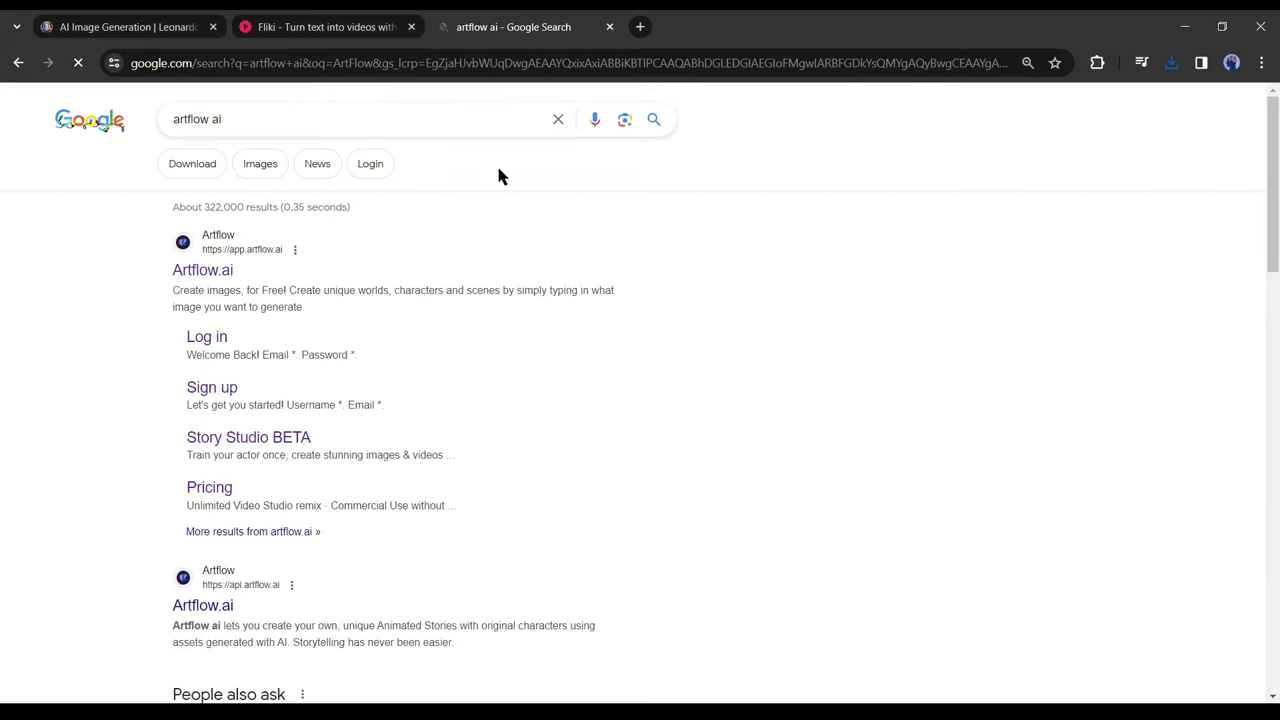
Open the Artflow.ai website from the Google search results
click(204, 270)
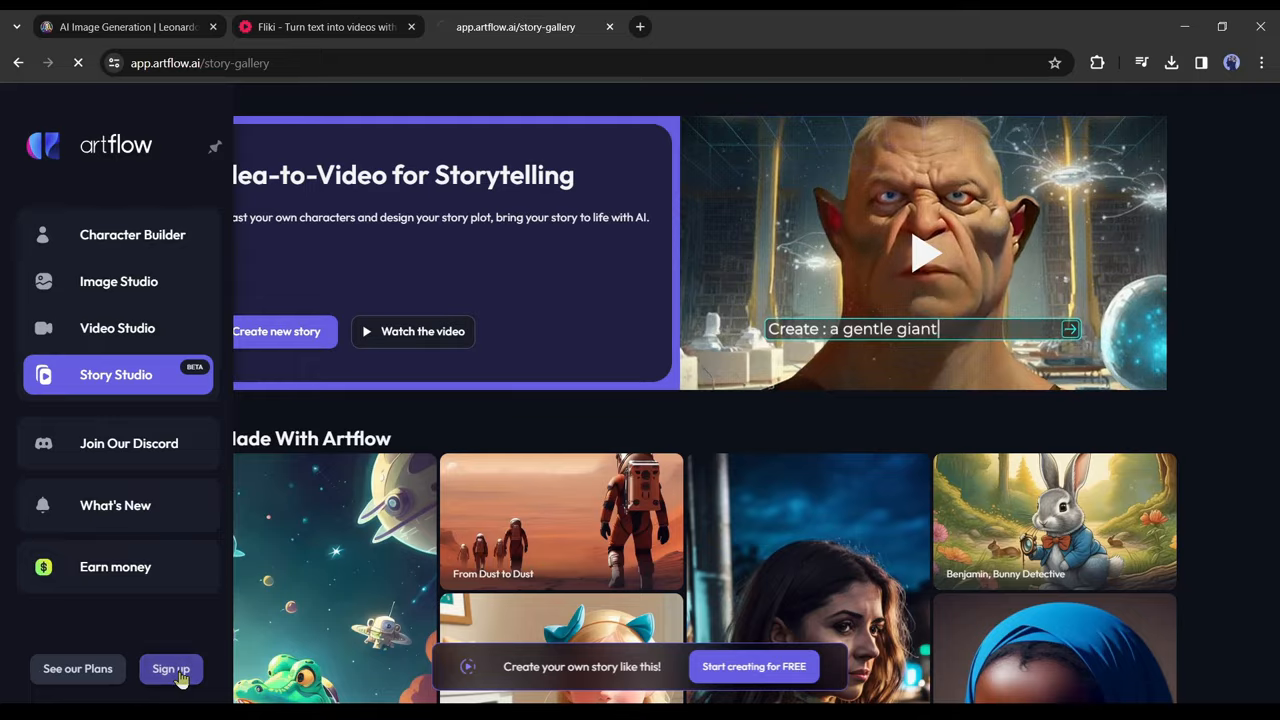
Sign into an Artflow account and start creating a new video from the Video Studio templates page
click(170, 668)
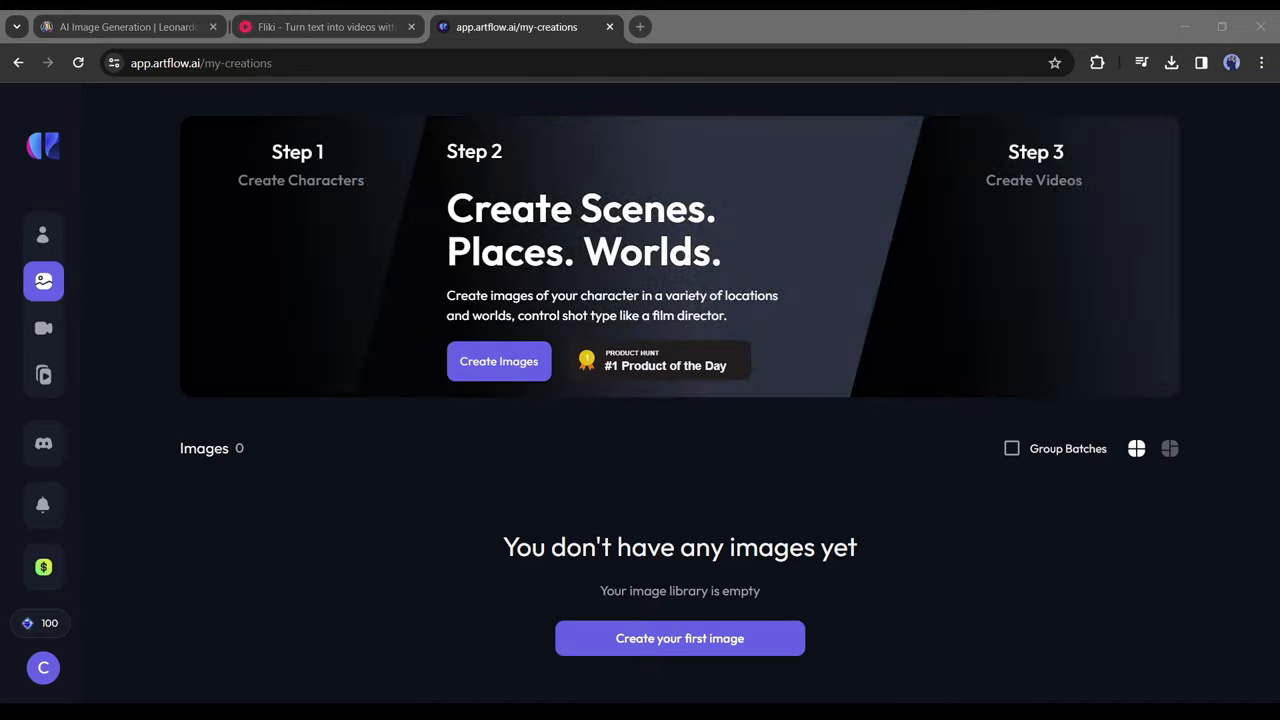
click(44, 328)
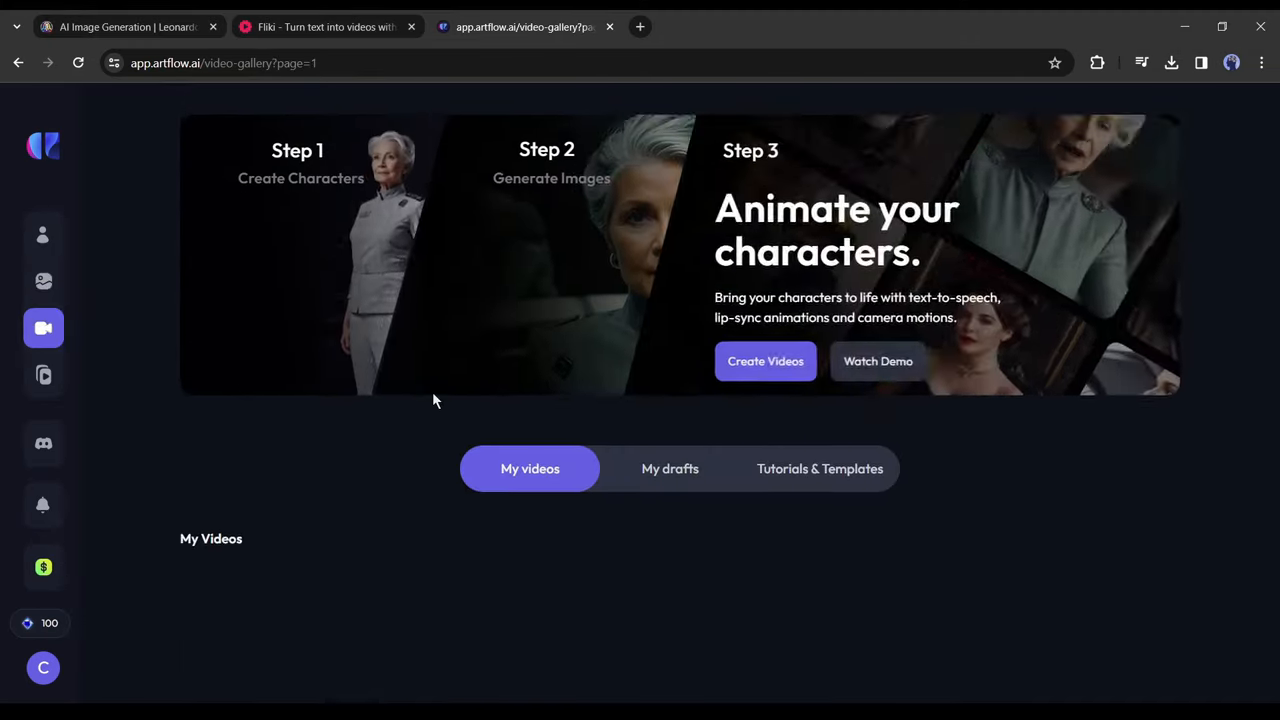
click(820, 468)
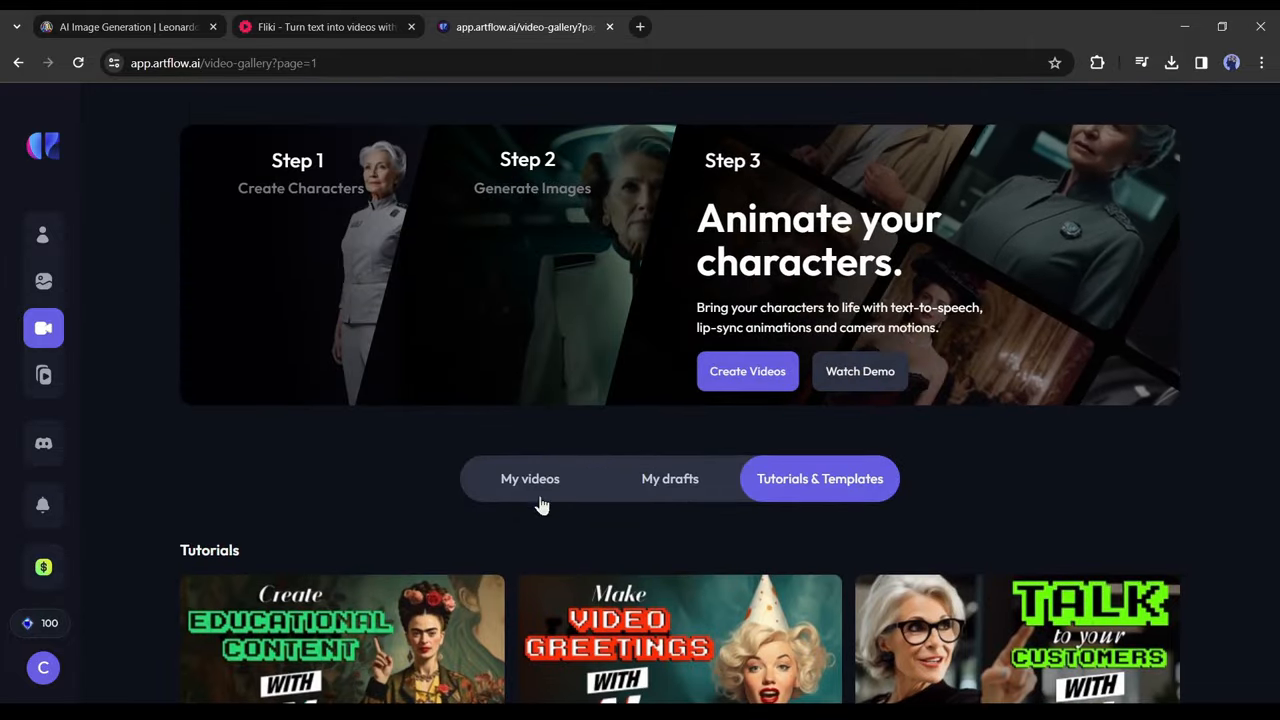
click(748, 370)
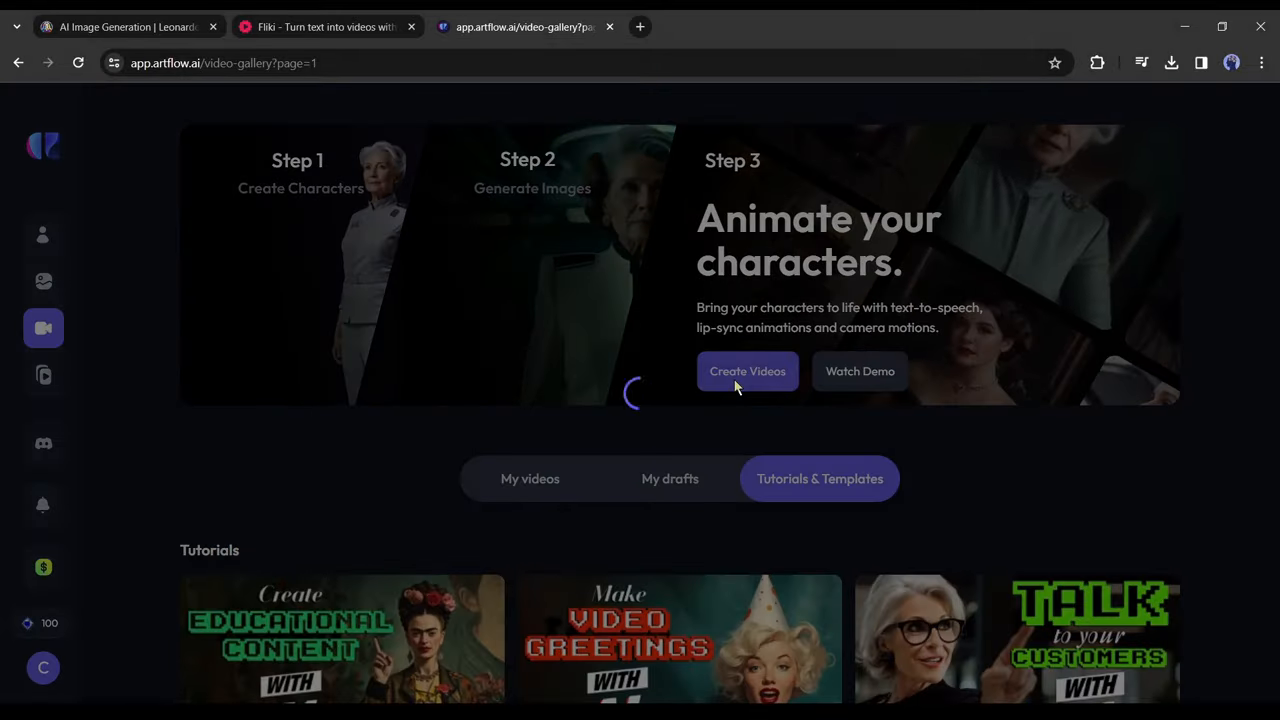
click(748, 370)
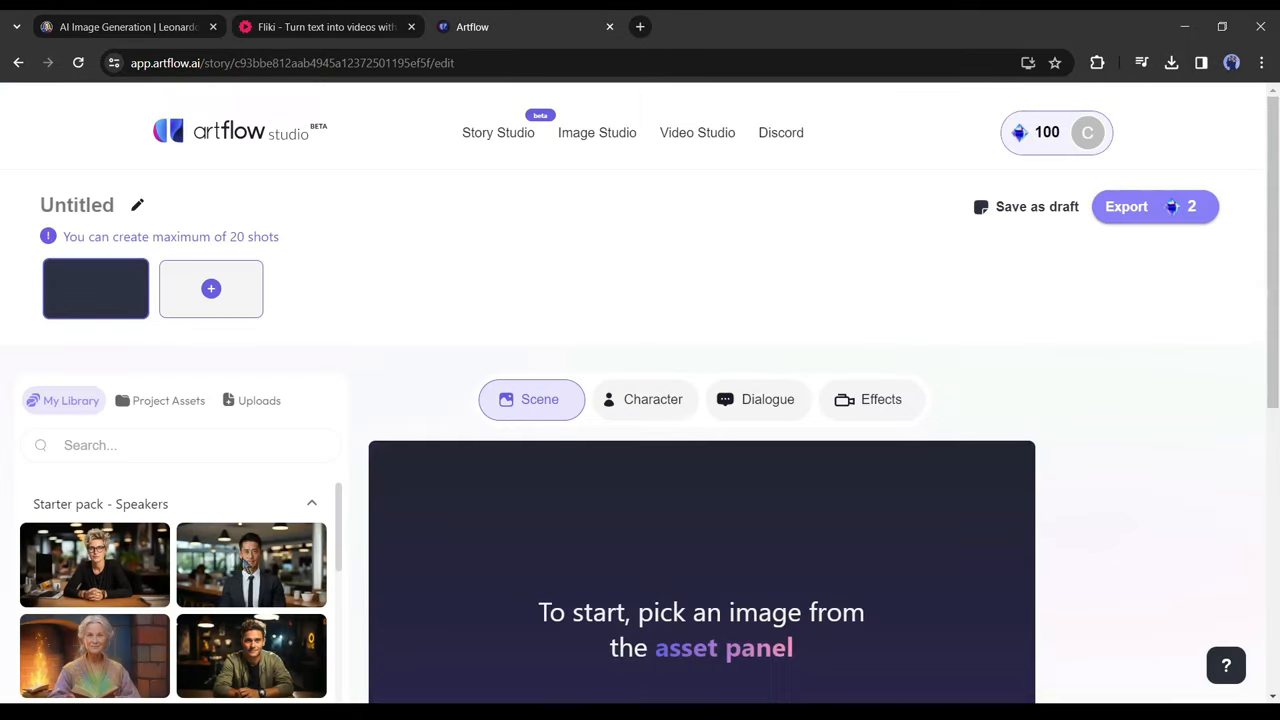
mouse_move(192, 504)
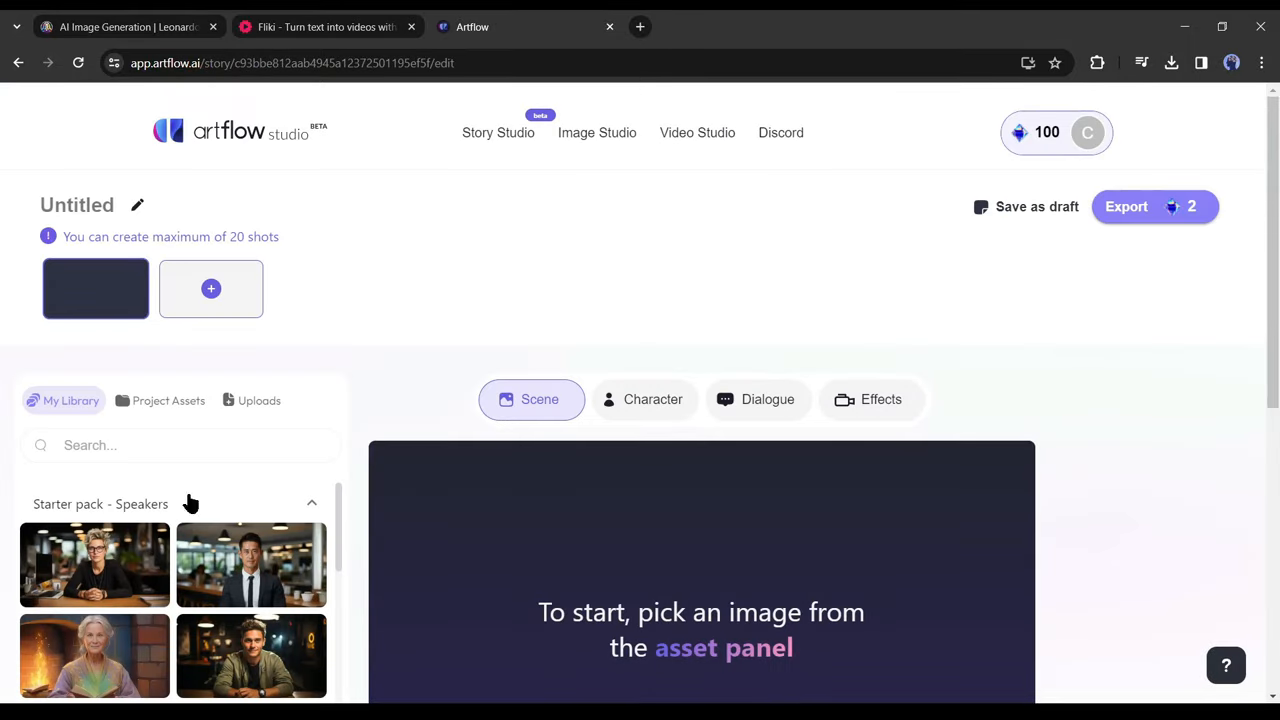
scroll(down, 3)
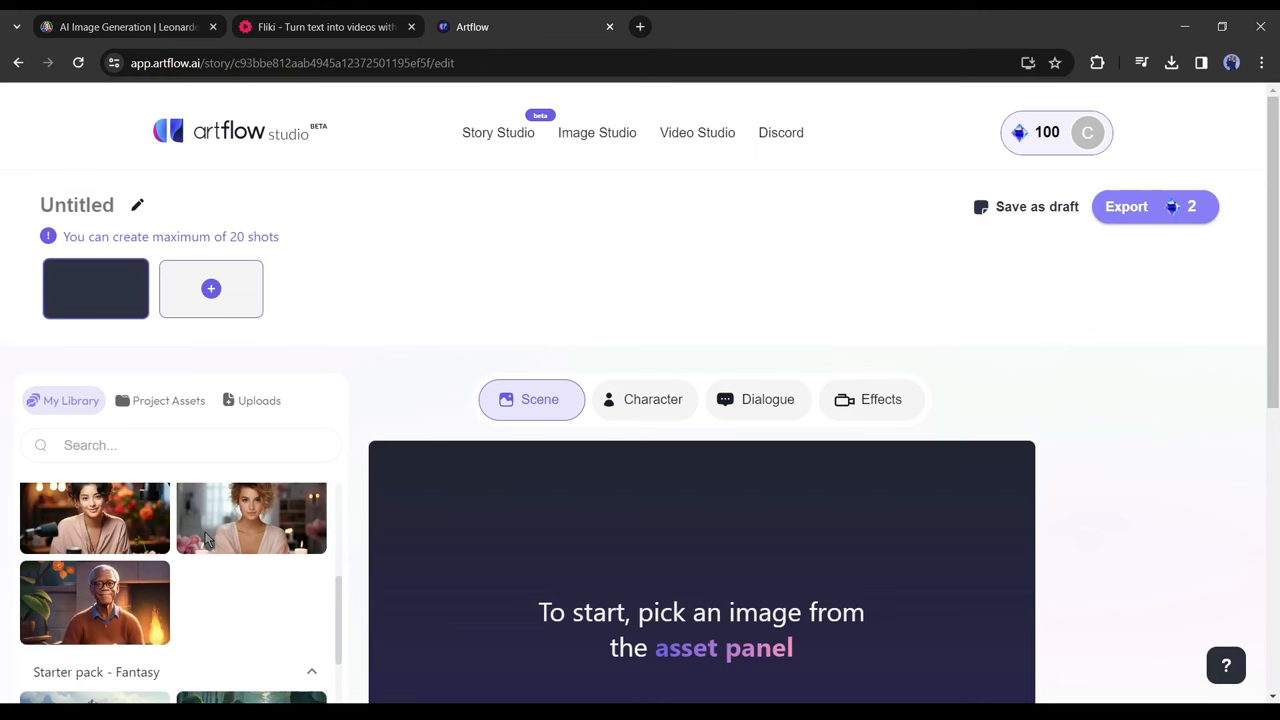
scroll(down, 3)
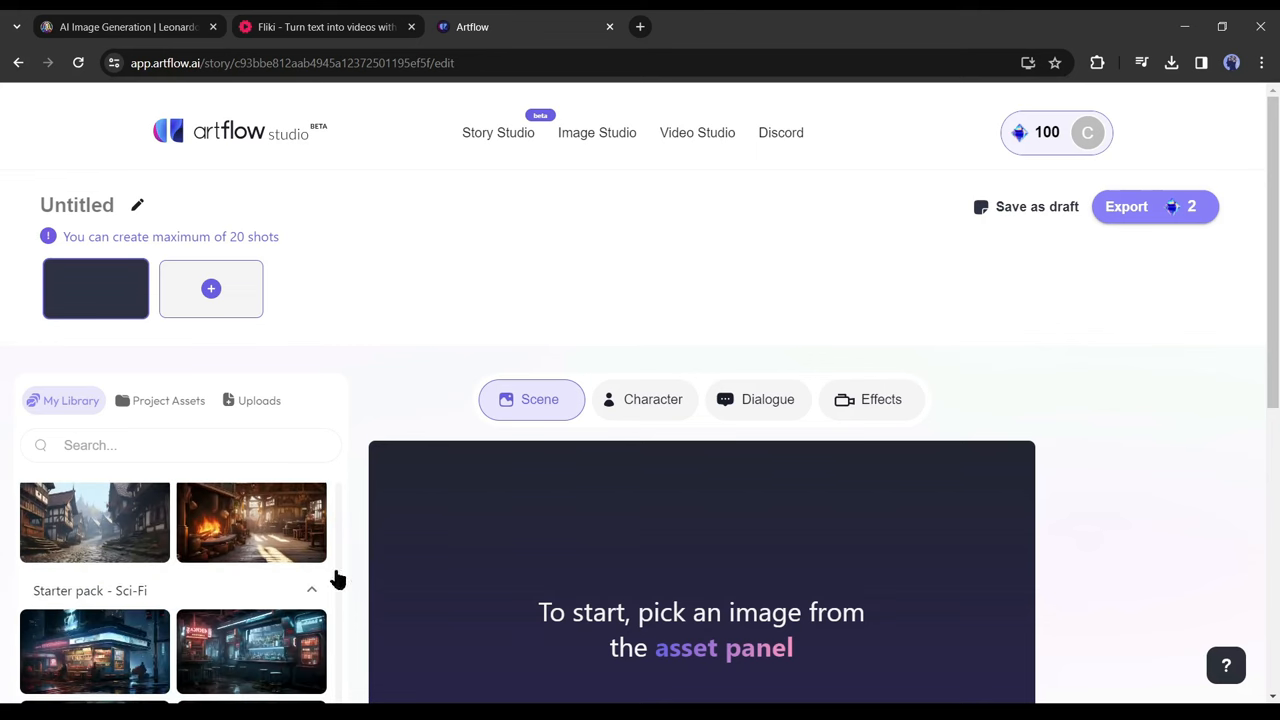
scroll(down, 3)
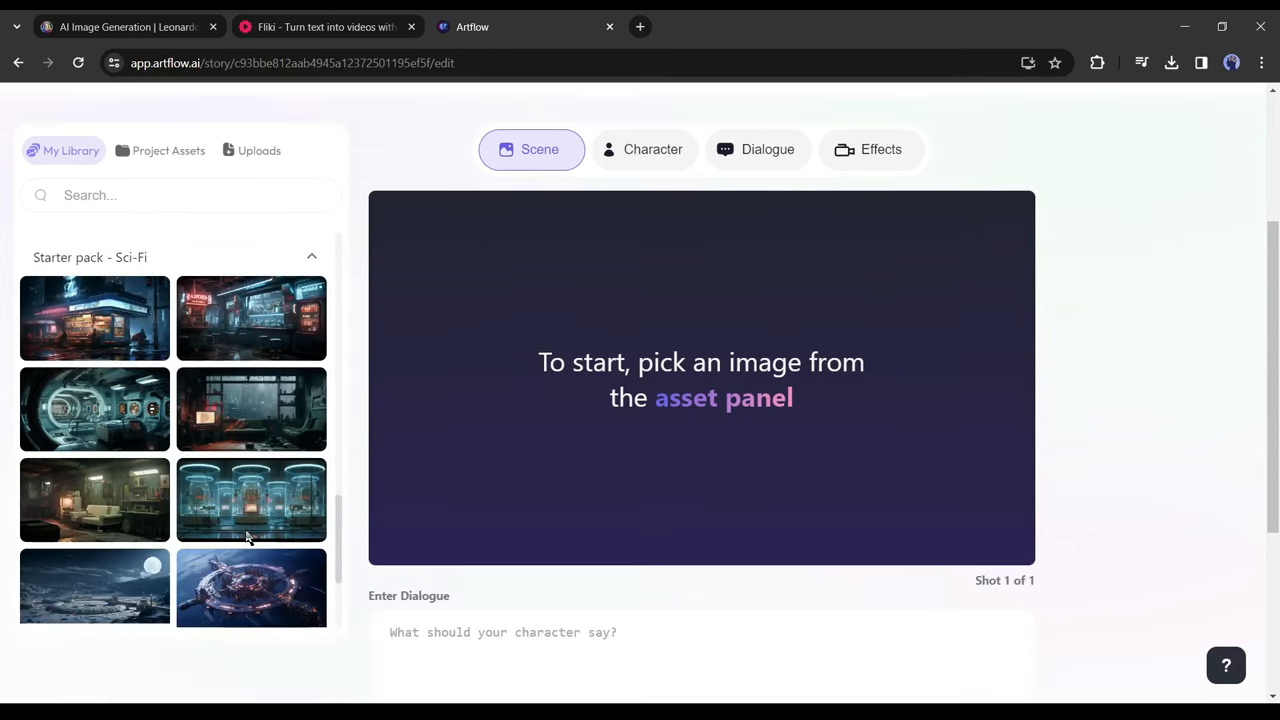
scroll(down, 3)
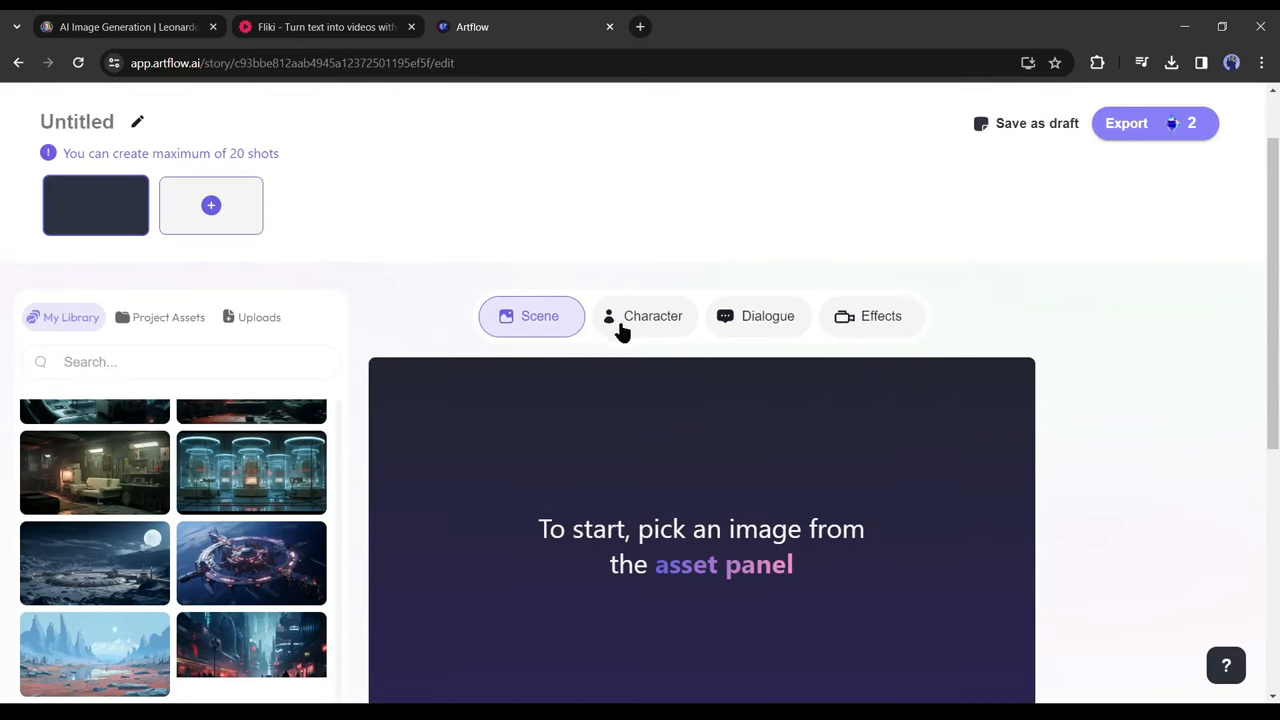
Choose the uploaded hooded, masked avatar image from Uploads as the shot's character
click(652, 316)
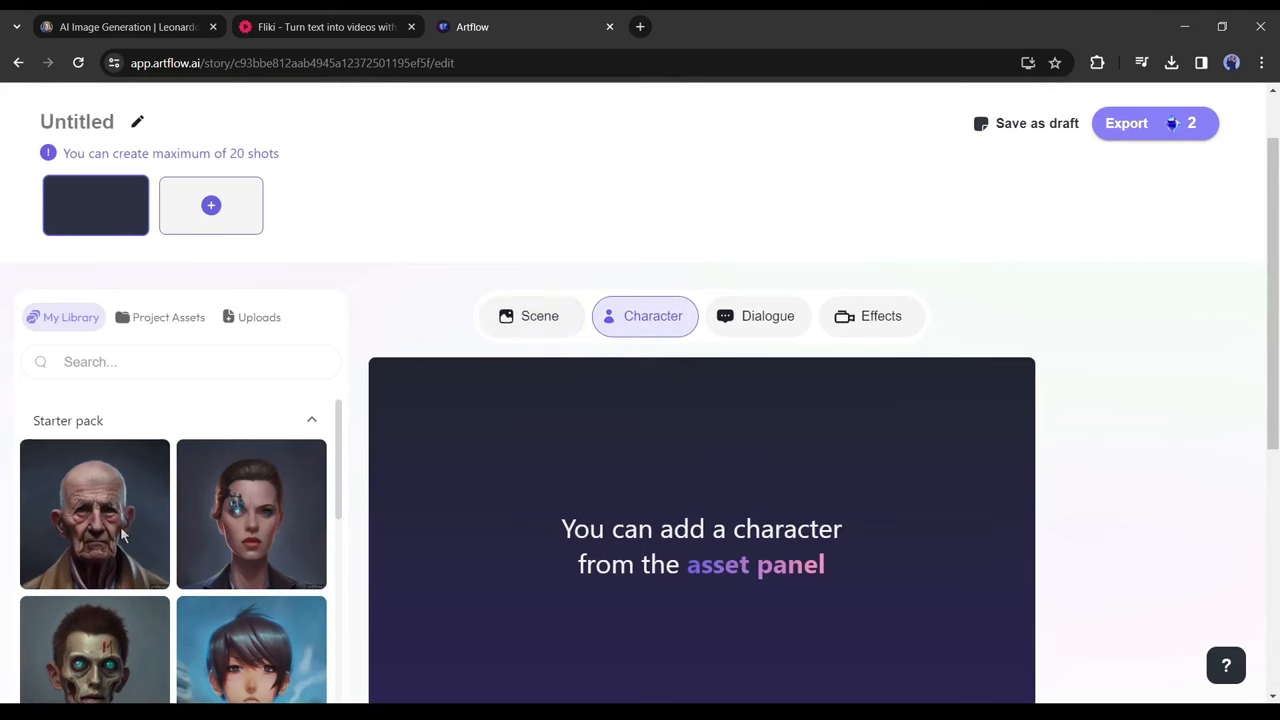
scroll(down, 3)
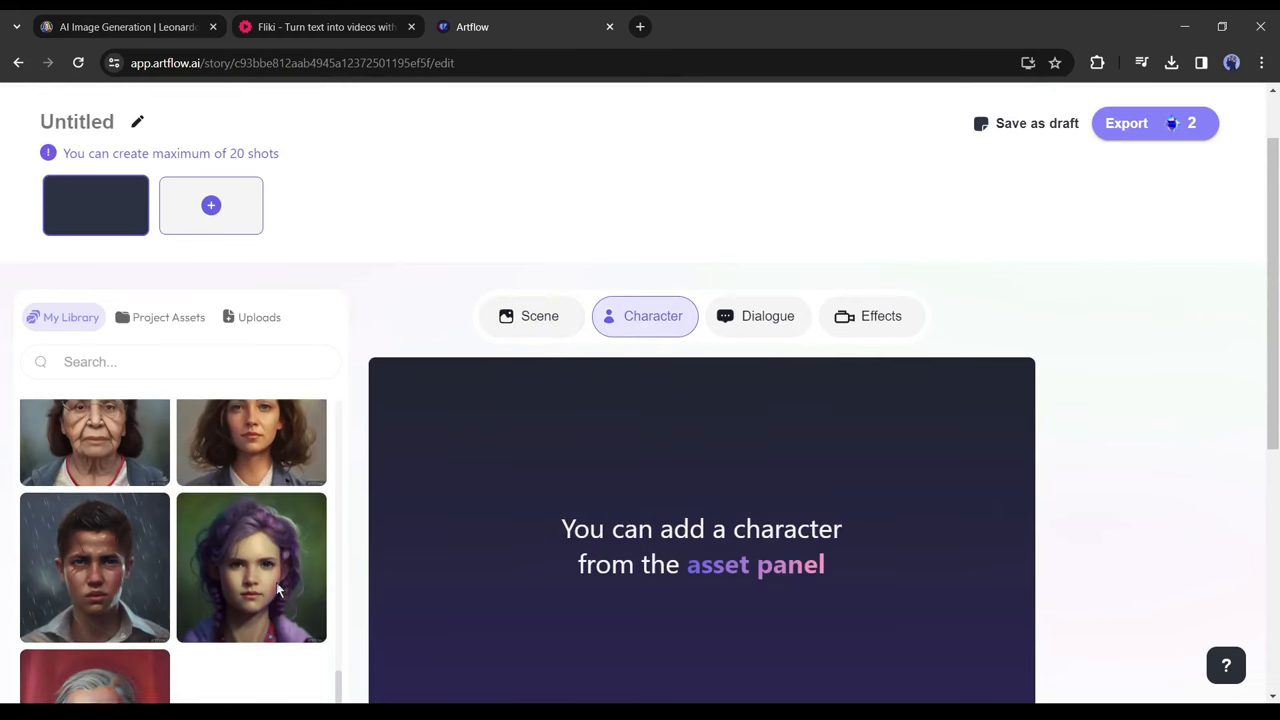
scroll(down, 3)
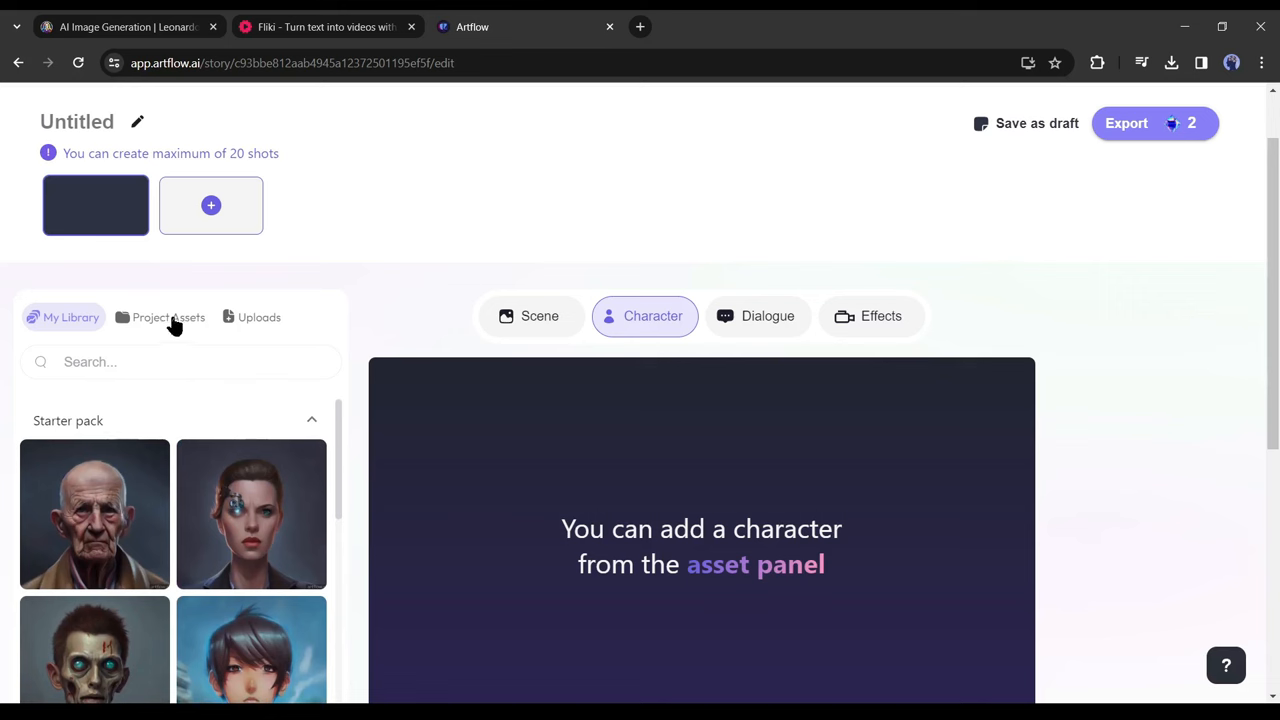
click(258, 316)
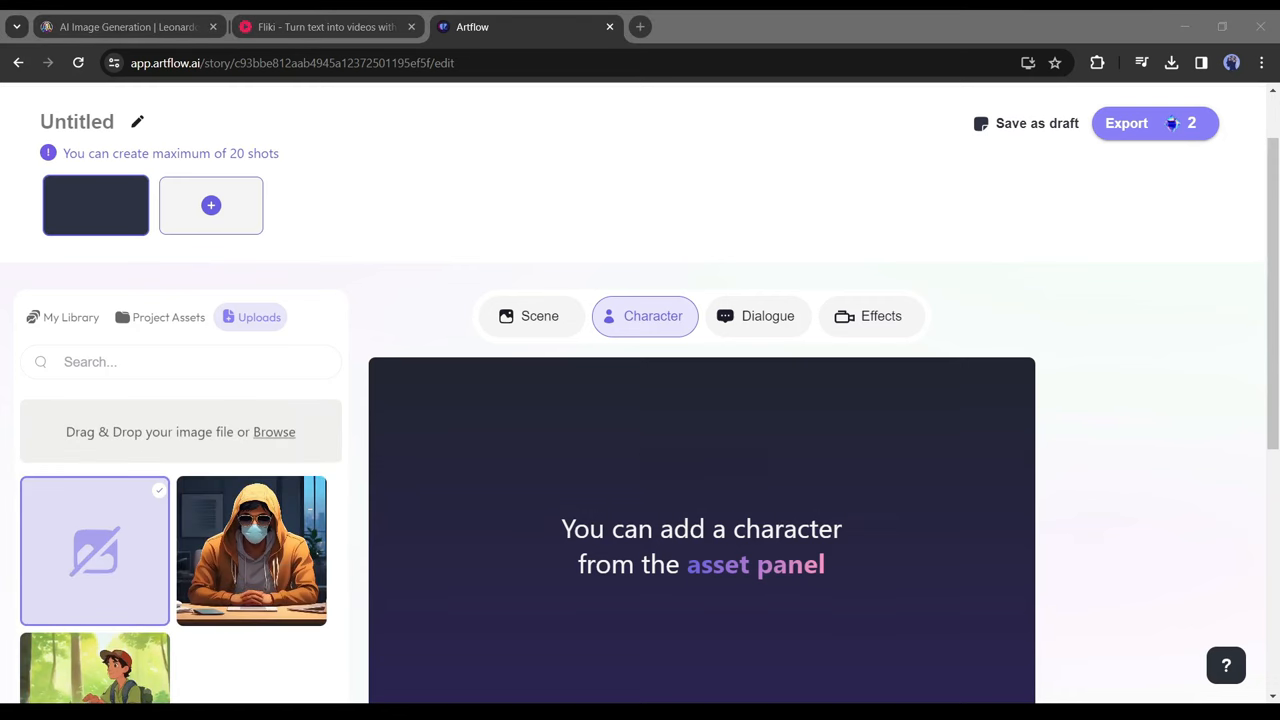
click(250, 550)
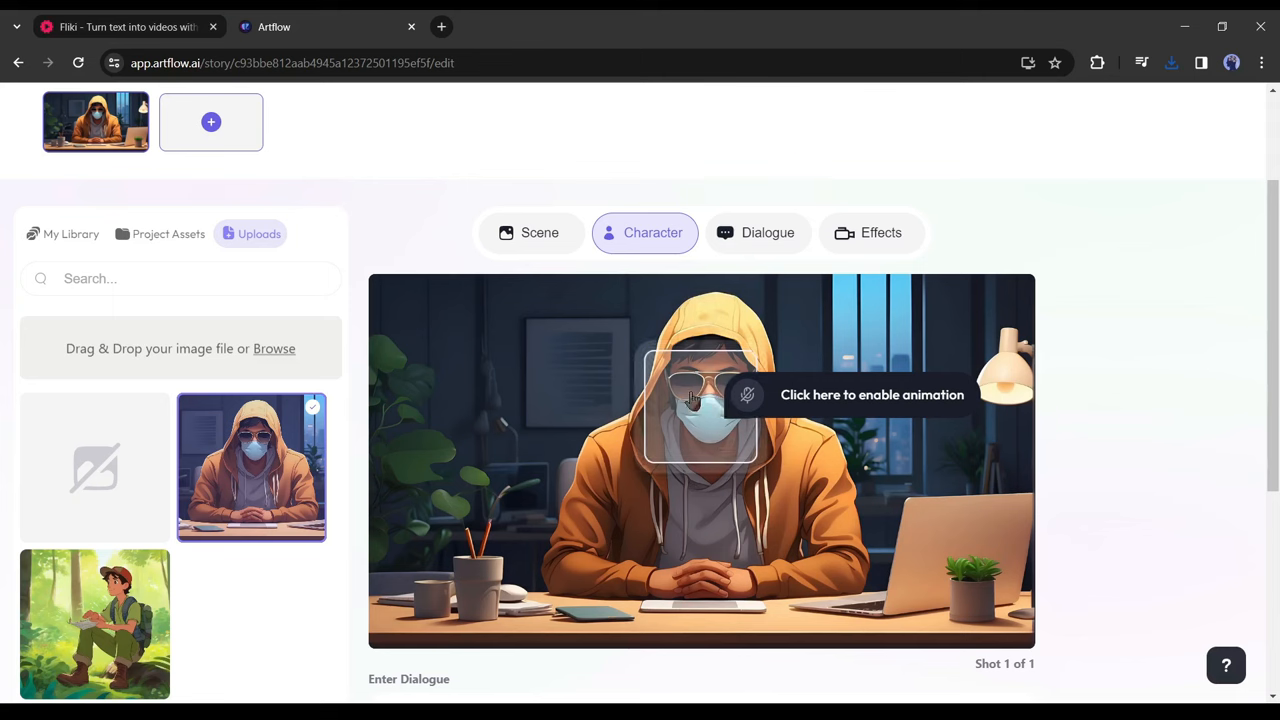
mouse_move(748, 400)
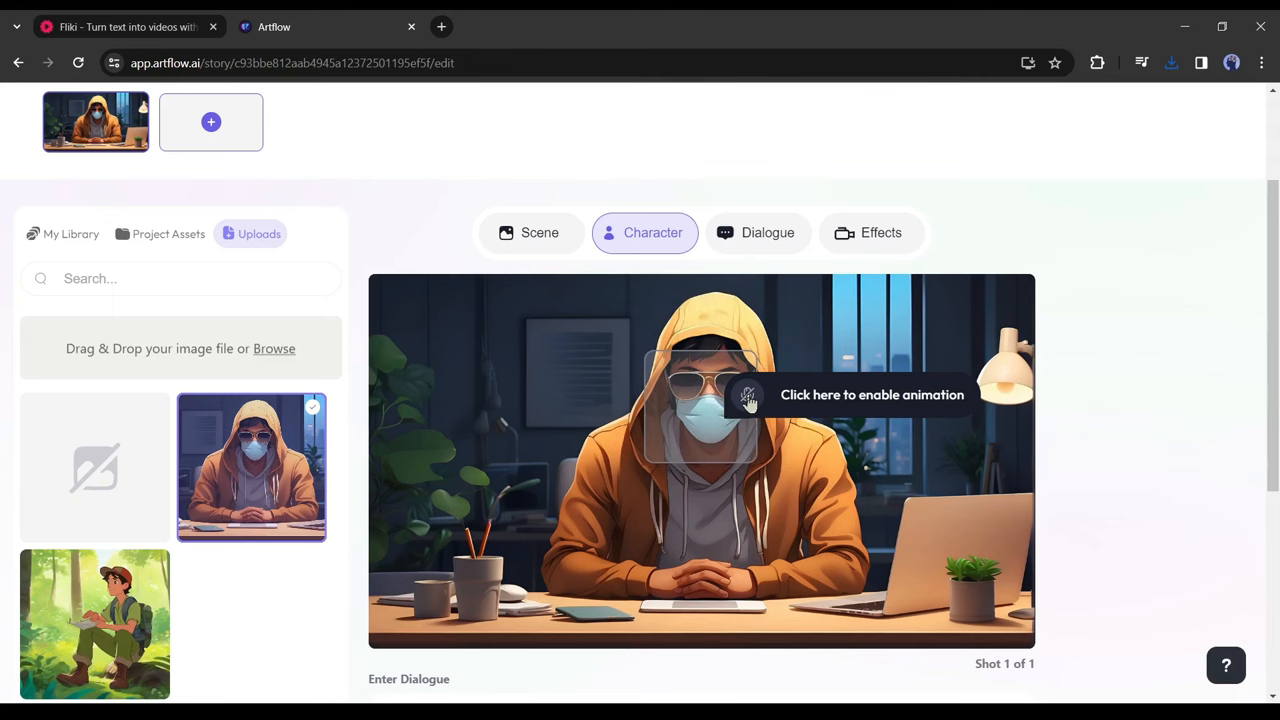
scroll(down, 3)
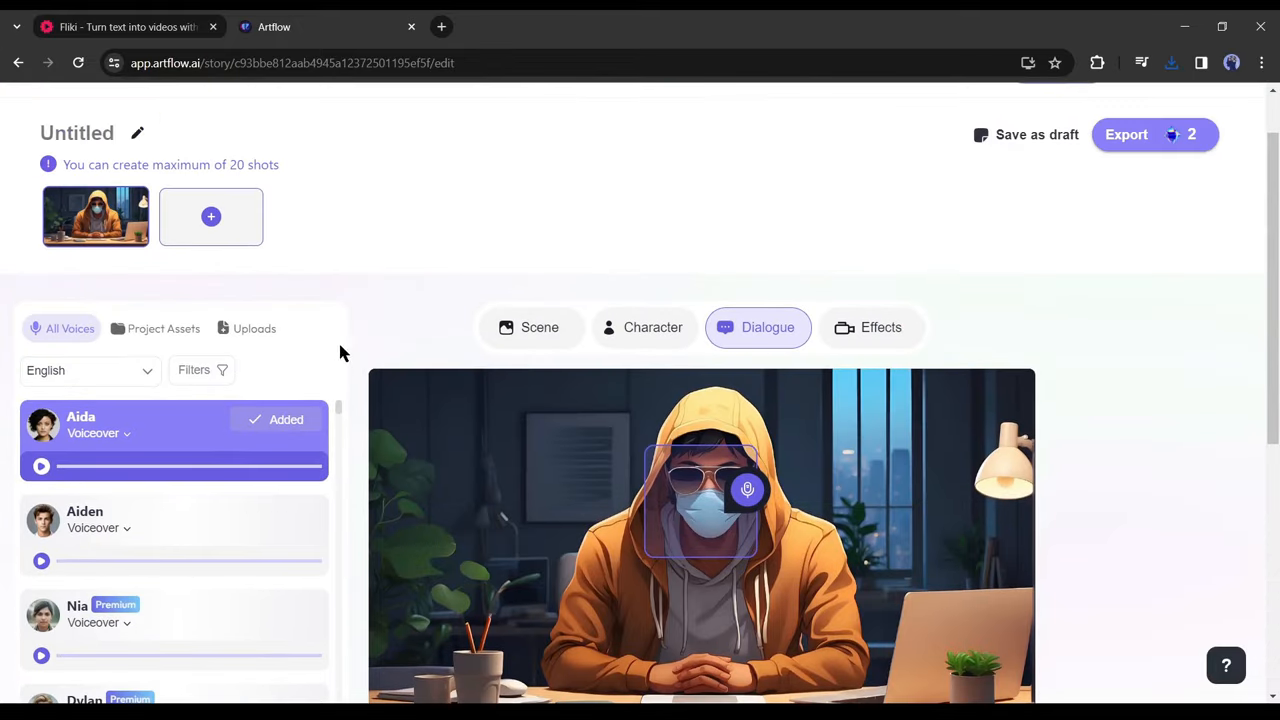
Use the uploaded anime-avatar audio file as the shot's dialogue voiceover
scroll(down, 3)
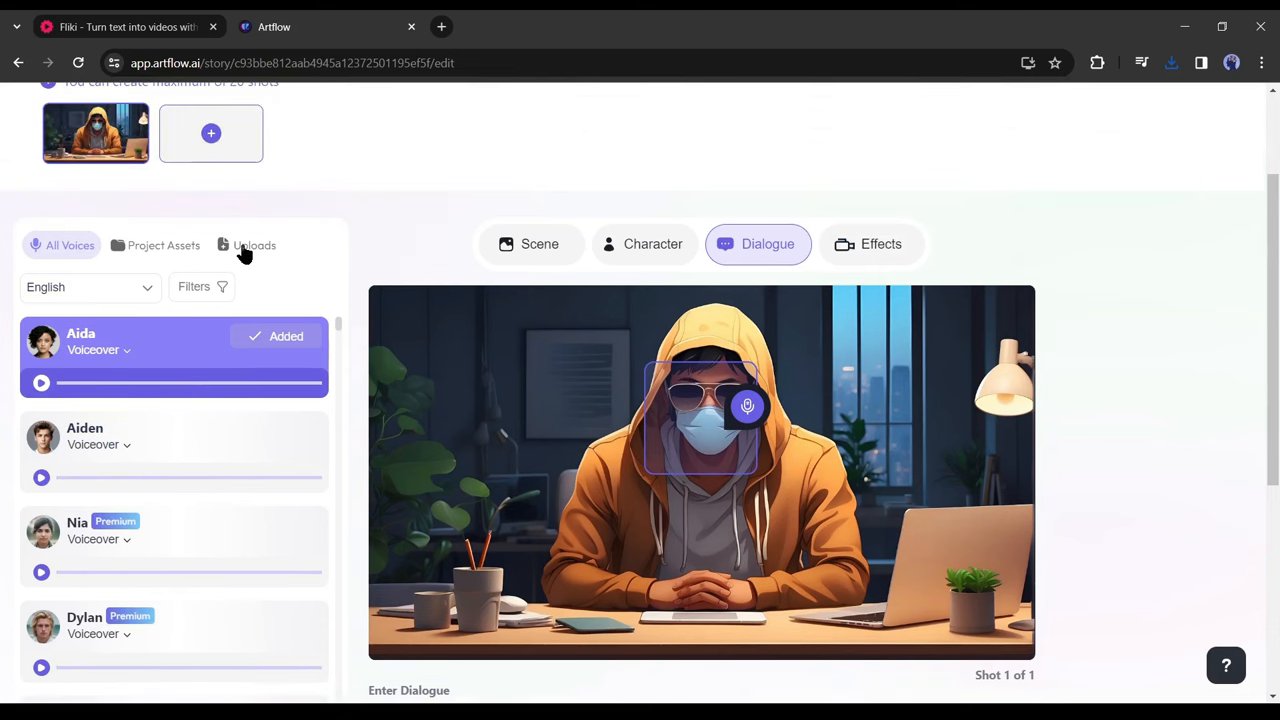
click(254, 244)
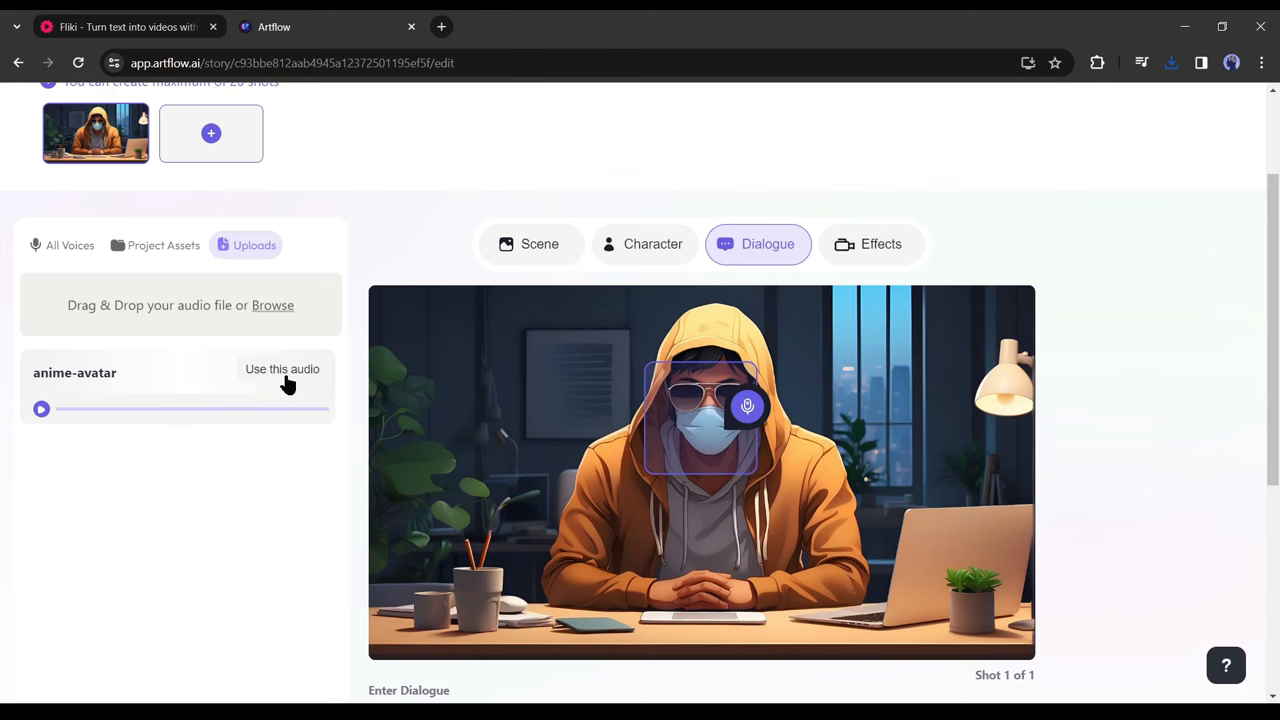
click(282, 368)
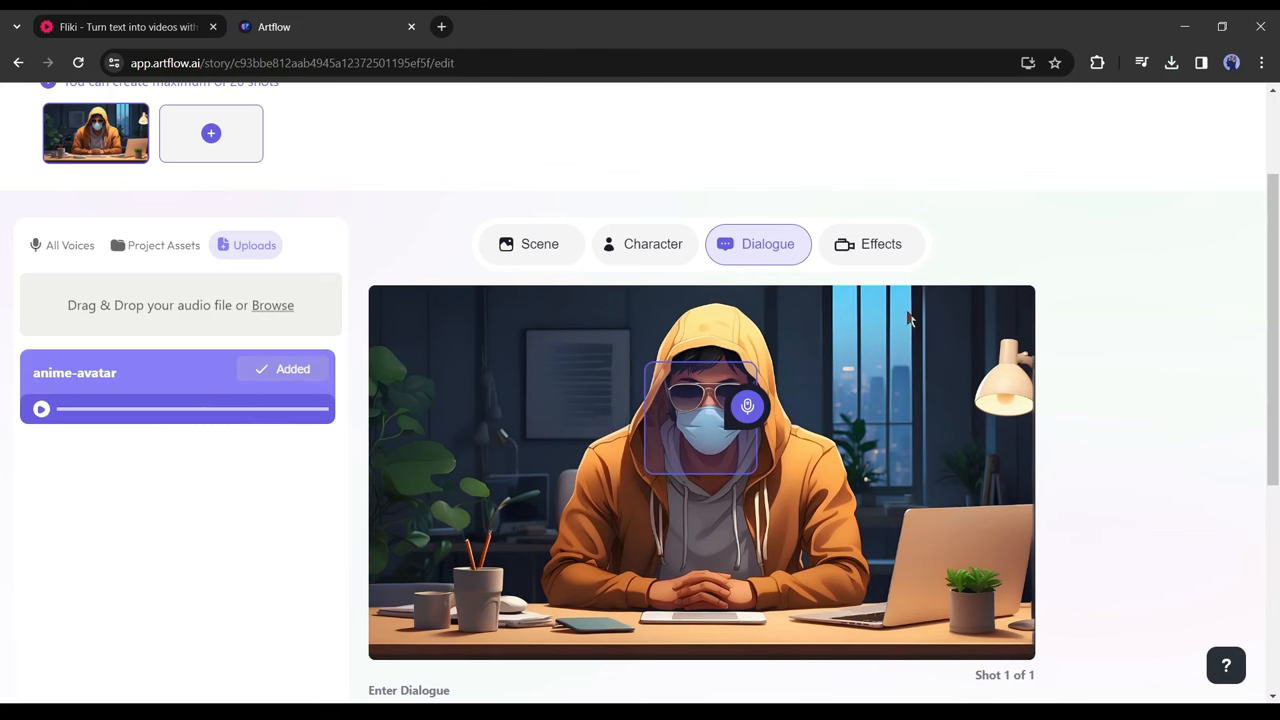
Browse the camera movement effects available for the shot
click(880, 244)
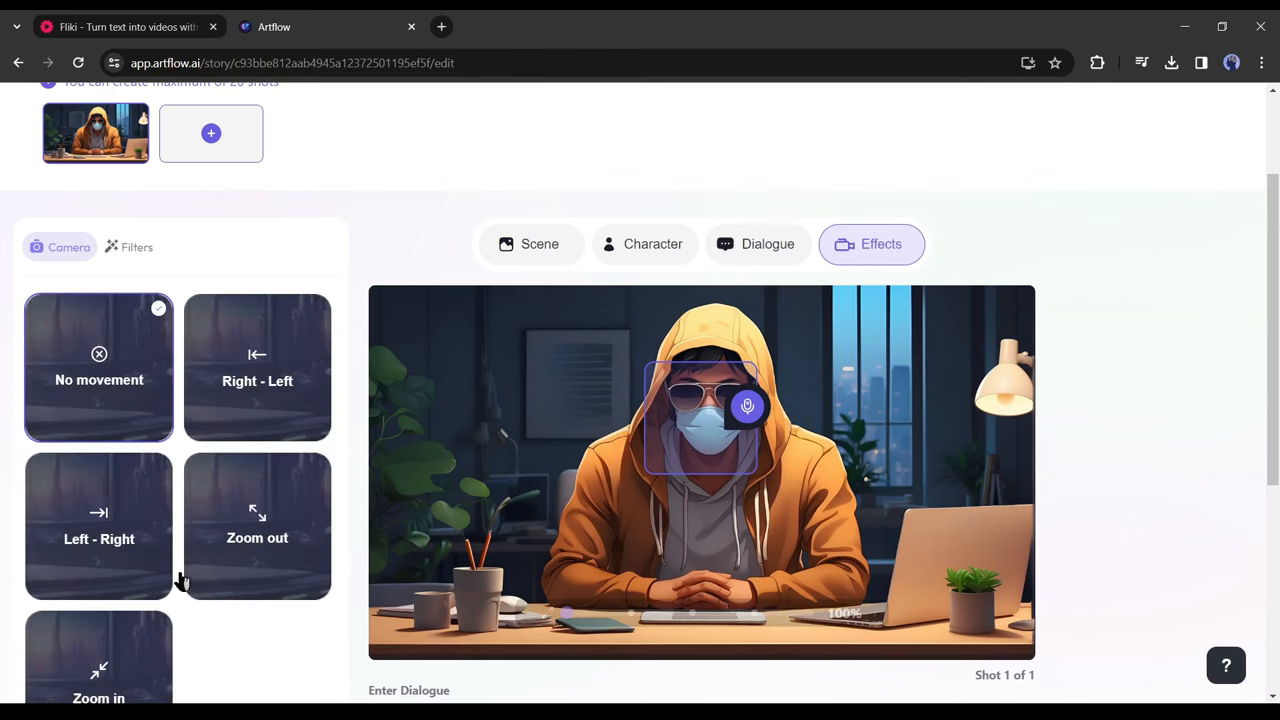
scroll(down, 3)
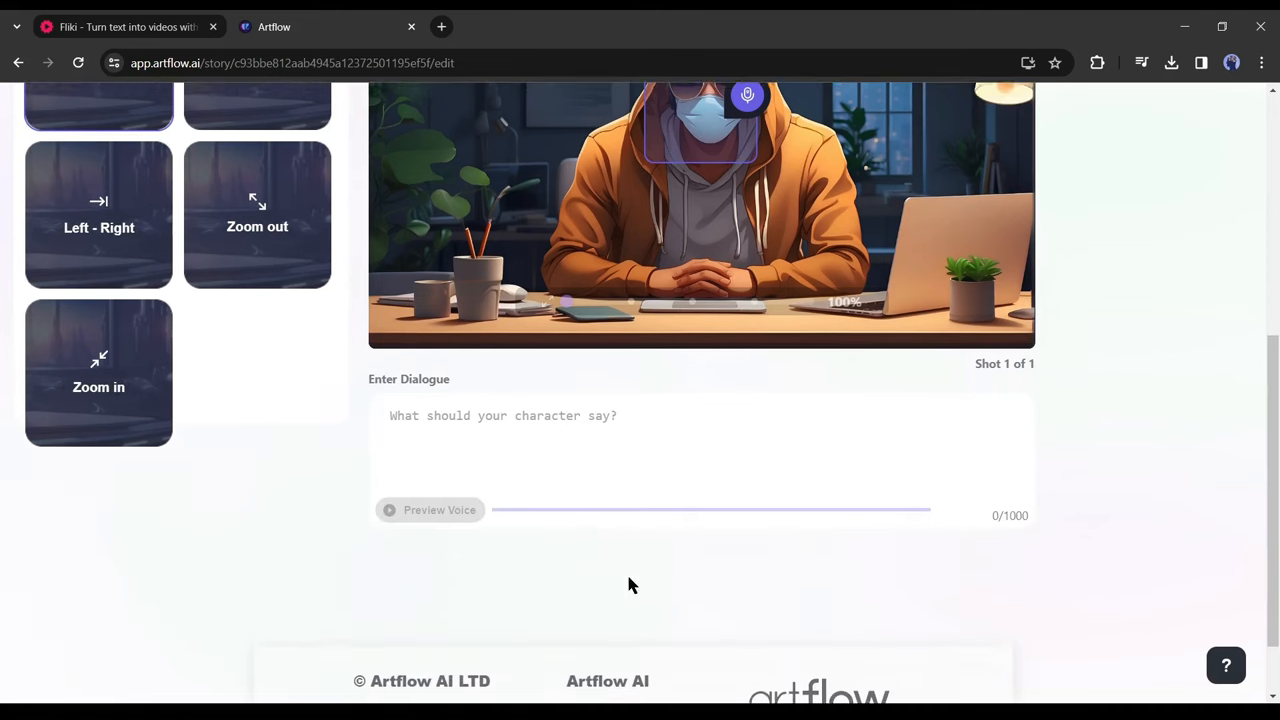
scroll(up, 3)
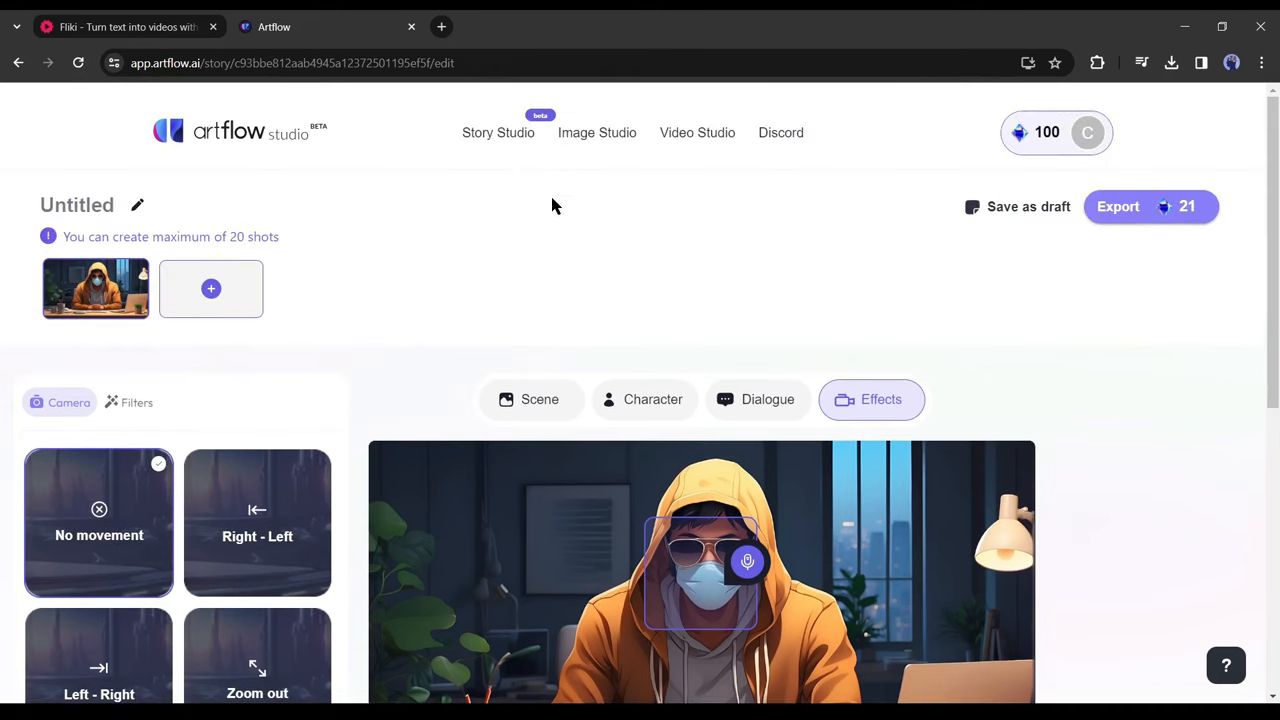
Export the story as a video titled 'Anime Avatar' after checking its credit cost
click(1116, 206)
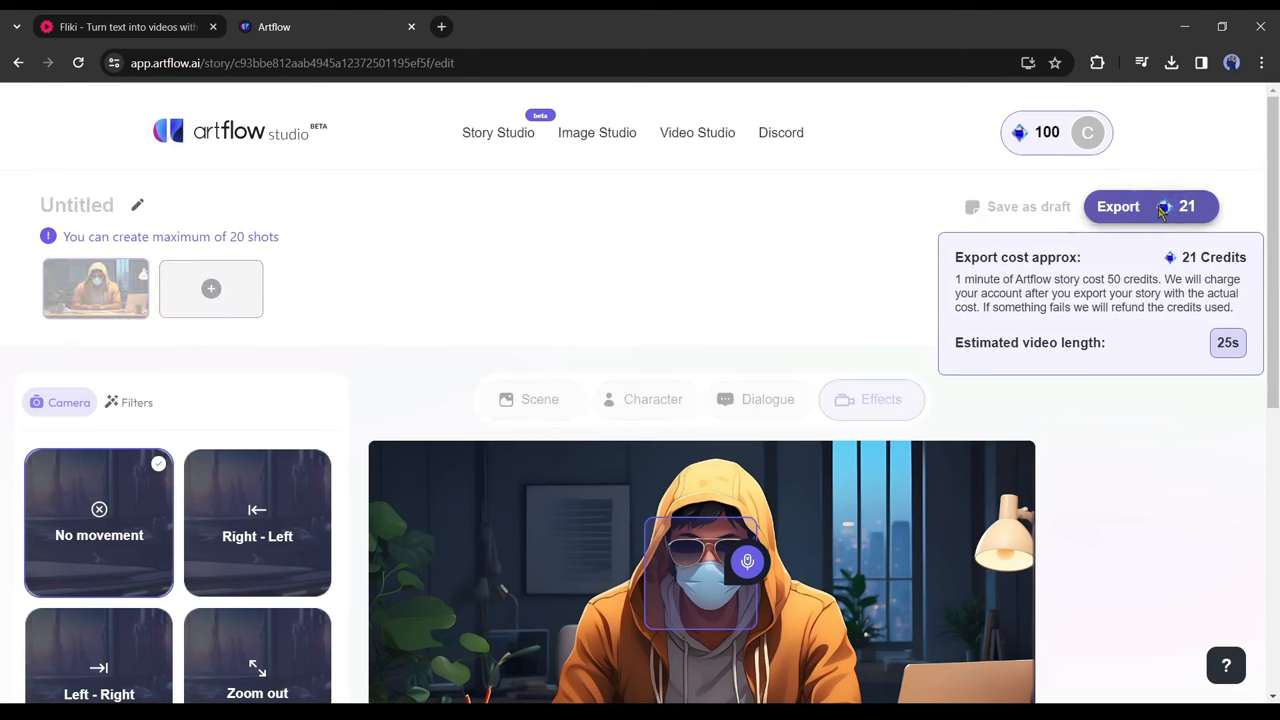
click(1116, 206)
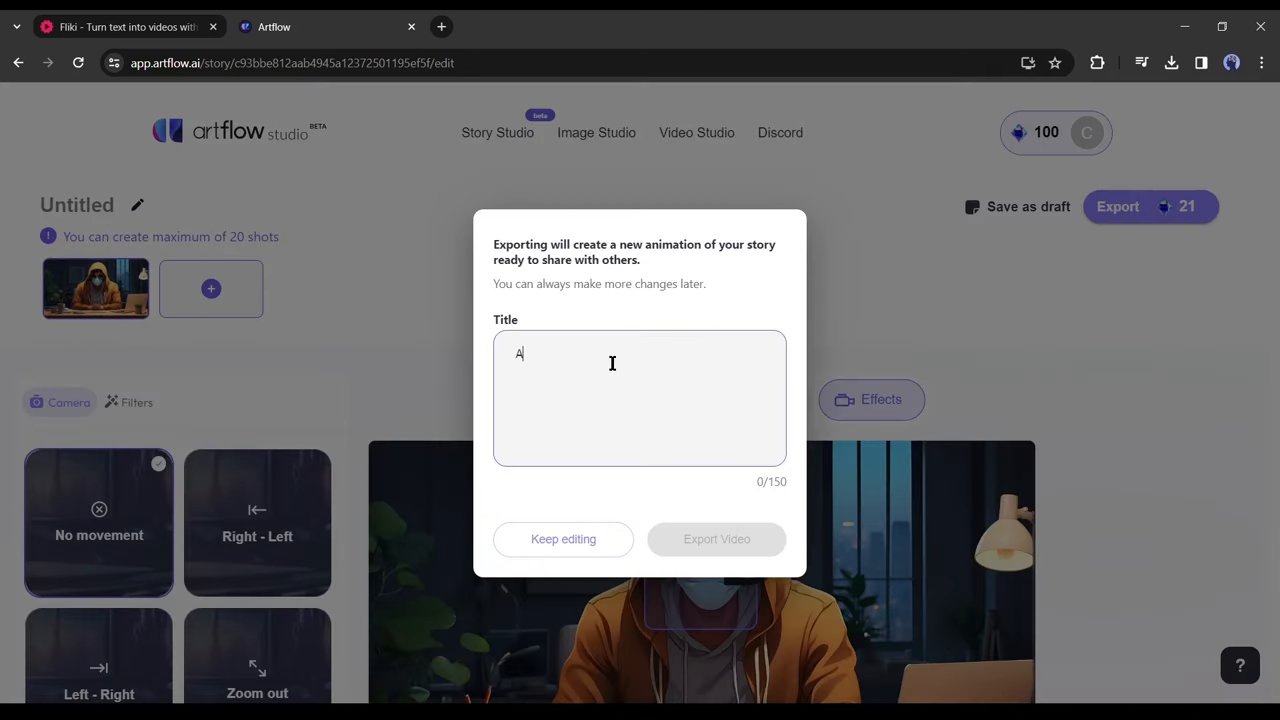
text(nime Avatar)
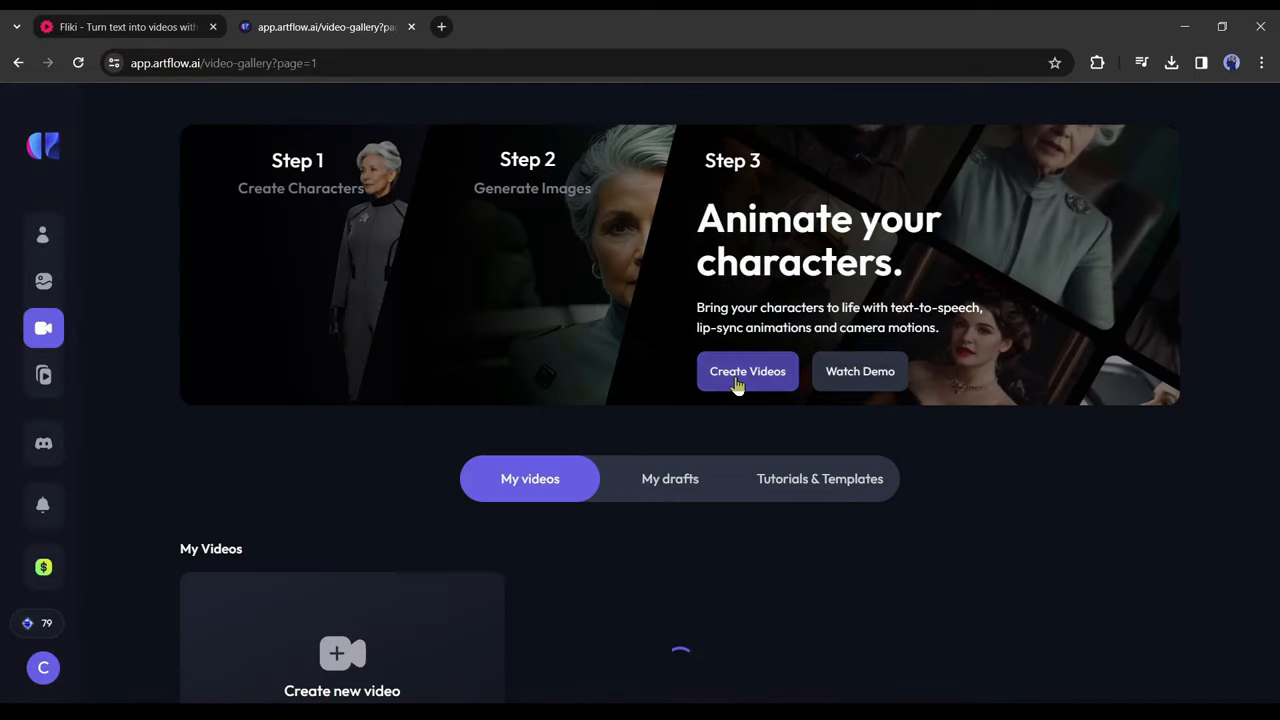
Open the exported Anime Avatar video from My Videos and play its first few seconds
scroll(down, 3)
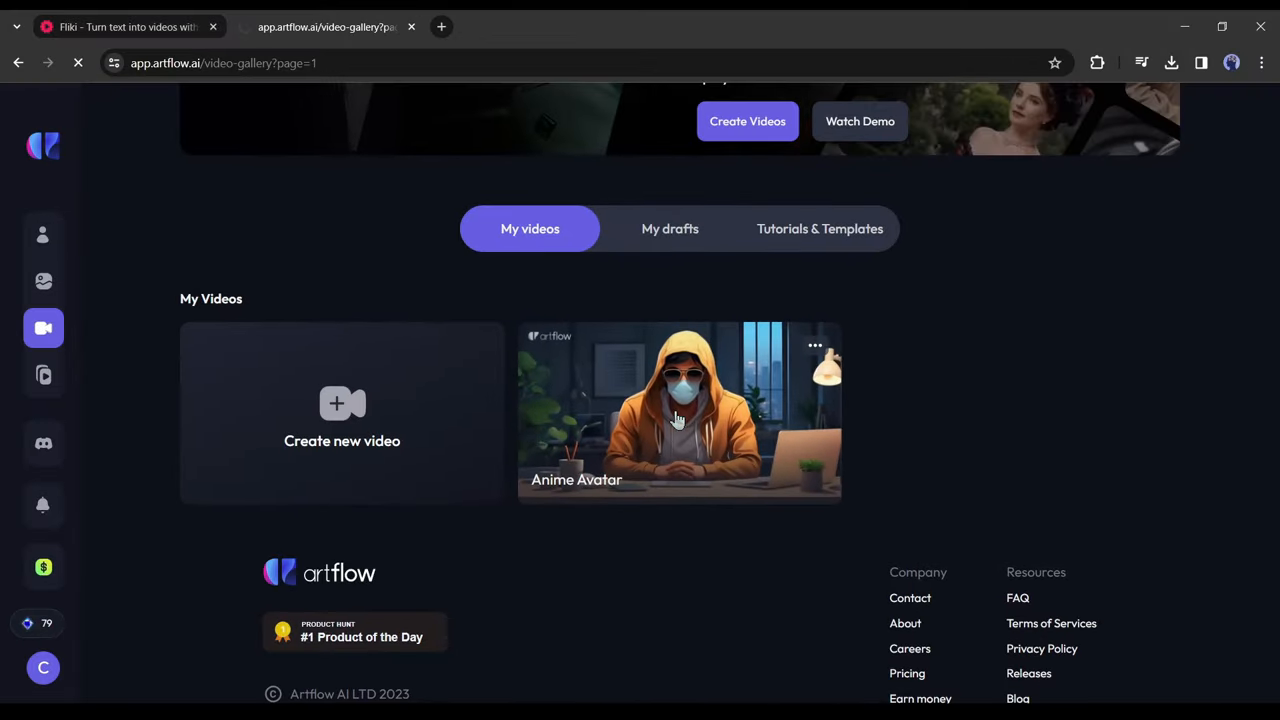
click(680, 410)
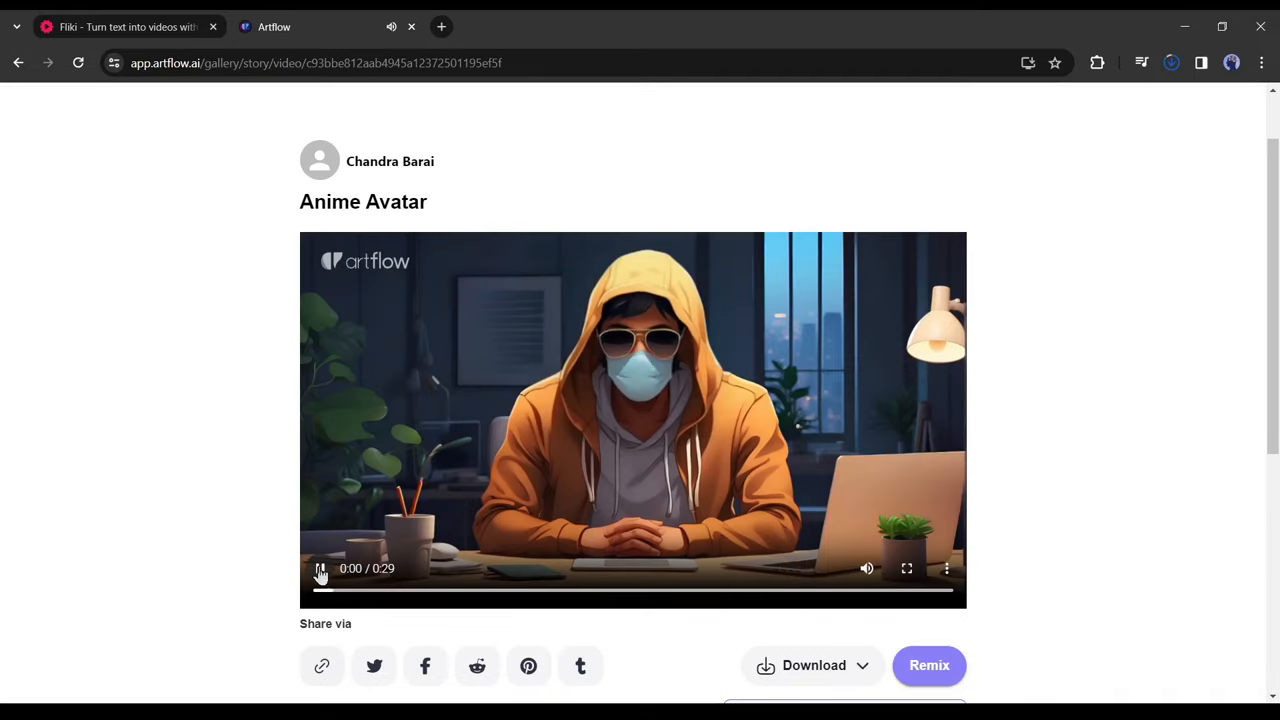
click(320, 568)
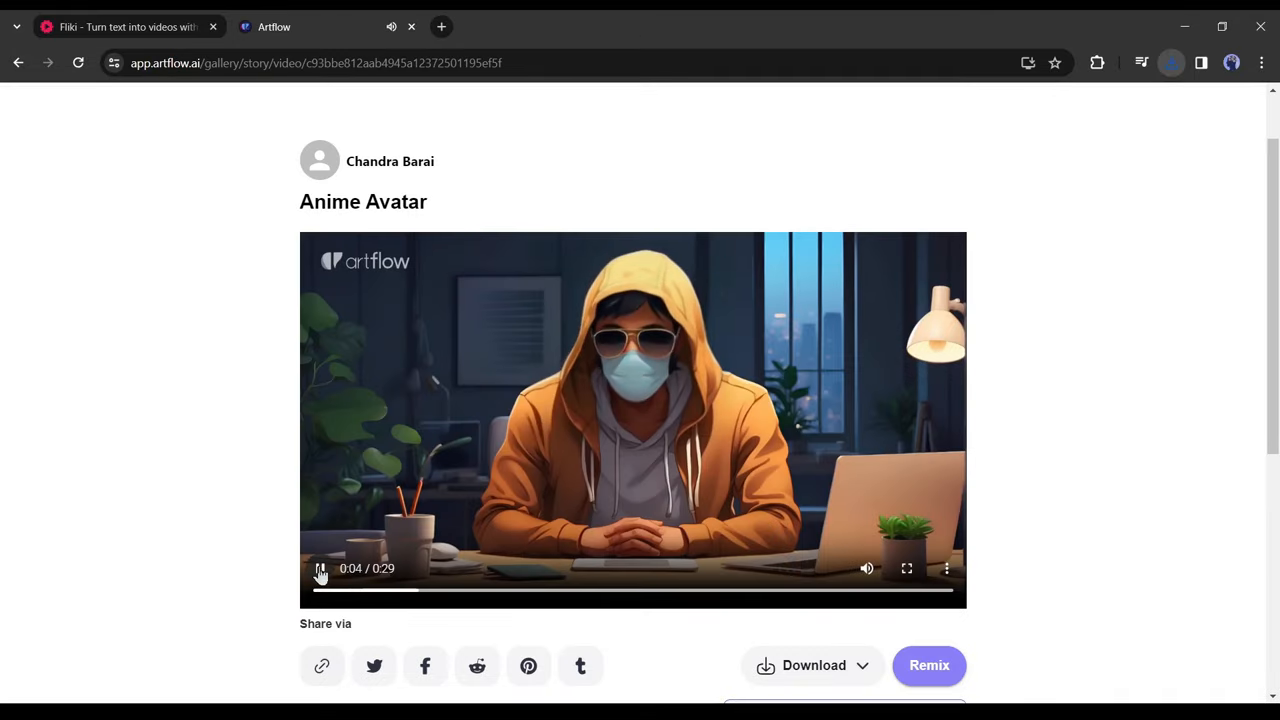
click(320, 568)
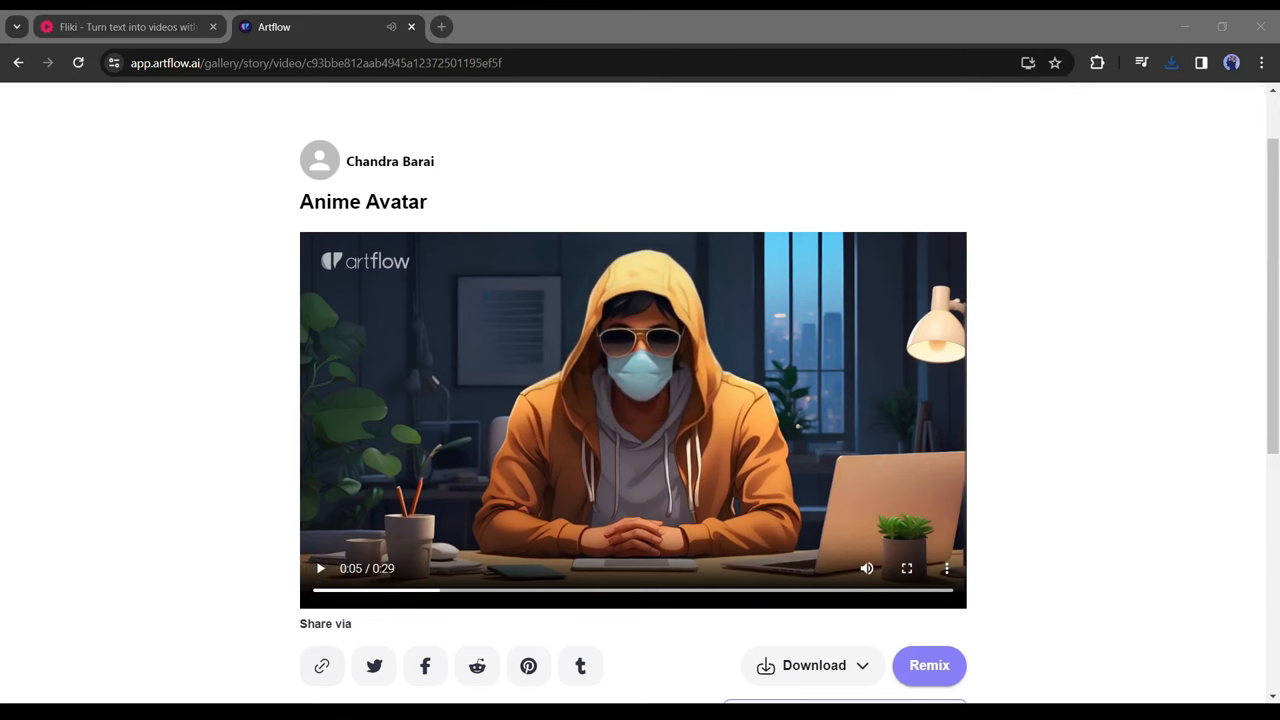